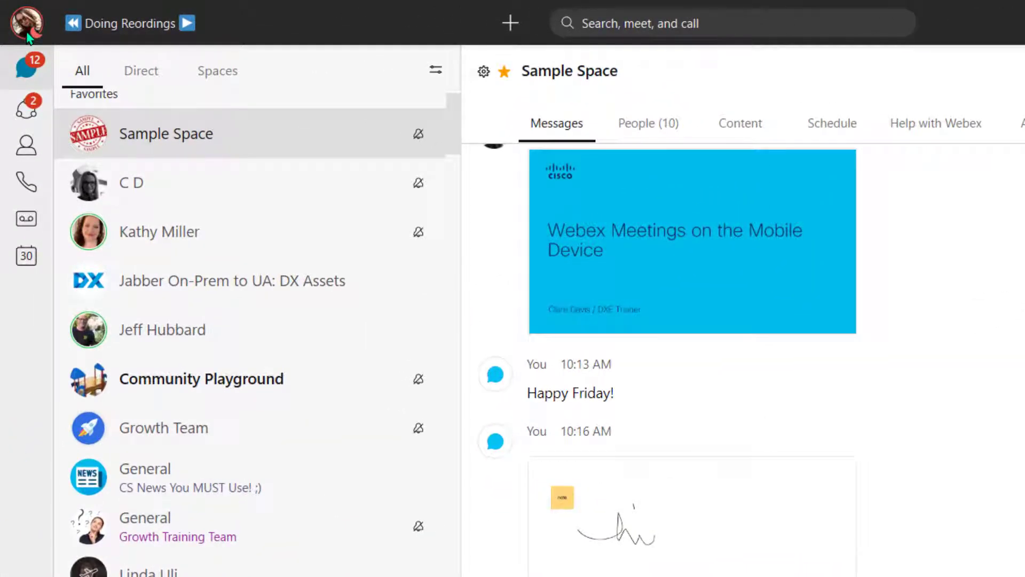
# Peek at the profile menu, then start a direct message from the + menu
pyautogui.click(27, 23)
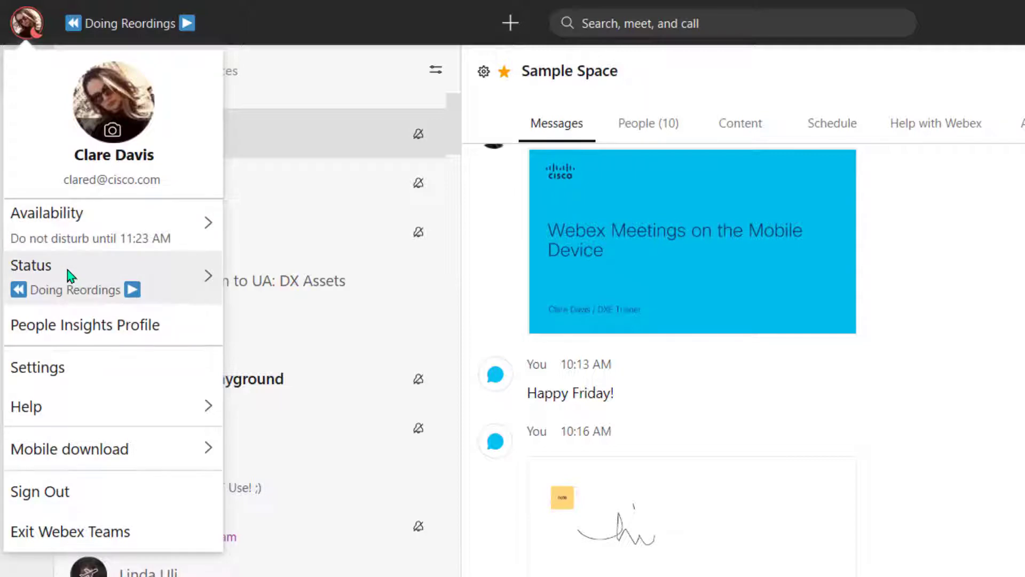
pyautogui.click(31, 264)
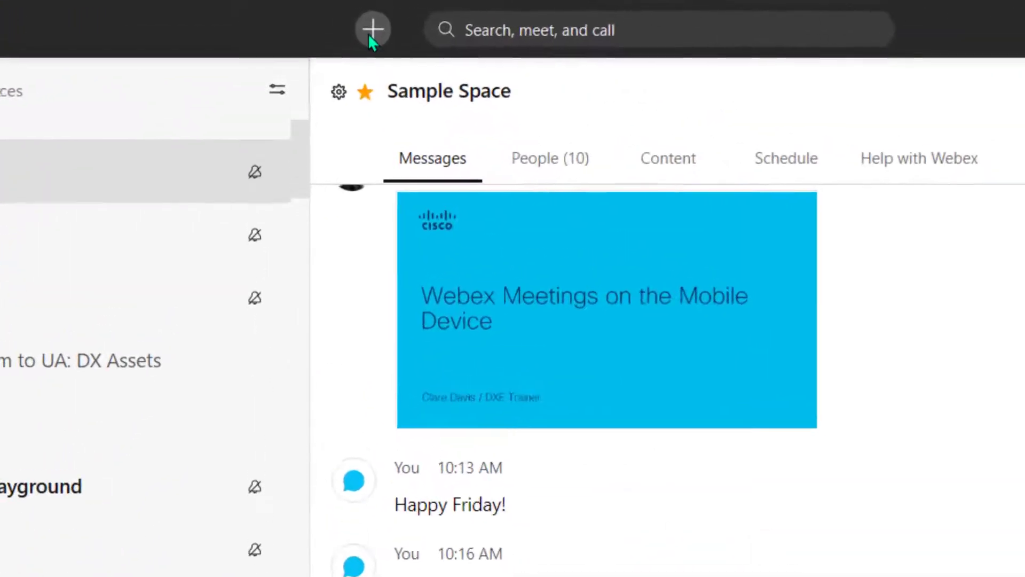
pyautogui.click(373, 29)
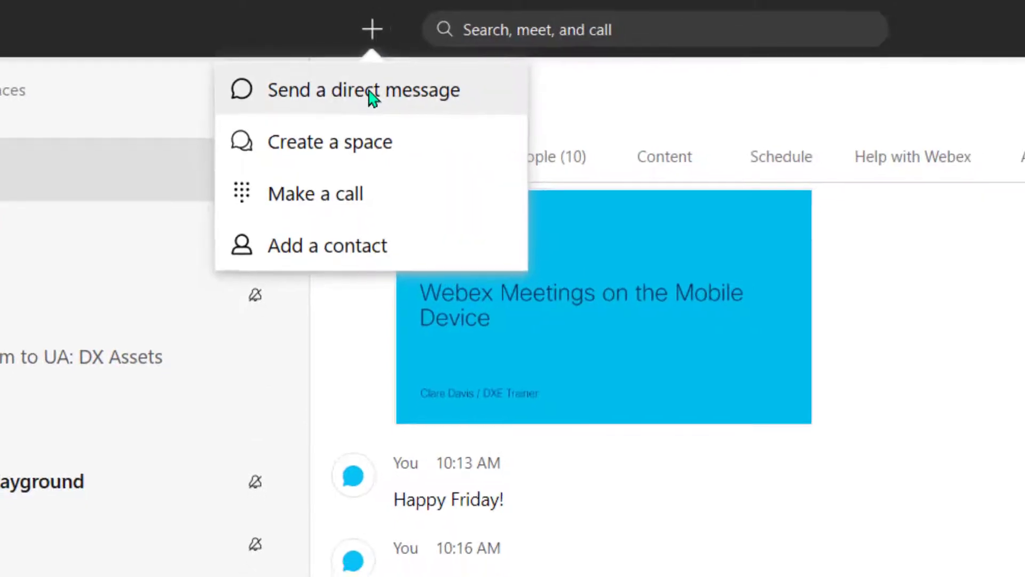
pyautogui.click(364, 89)
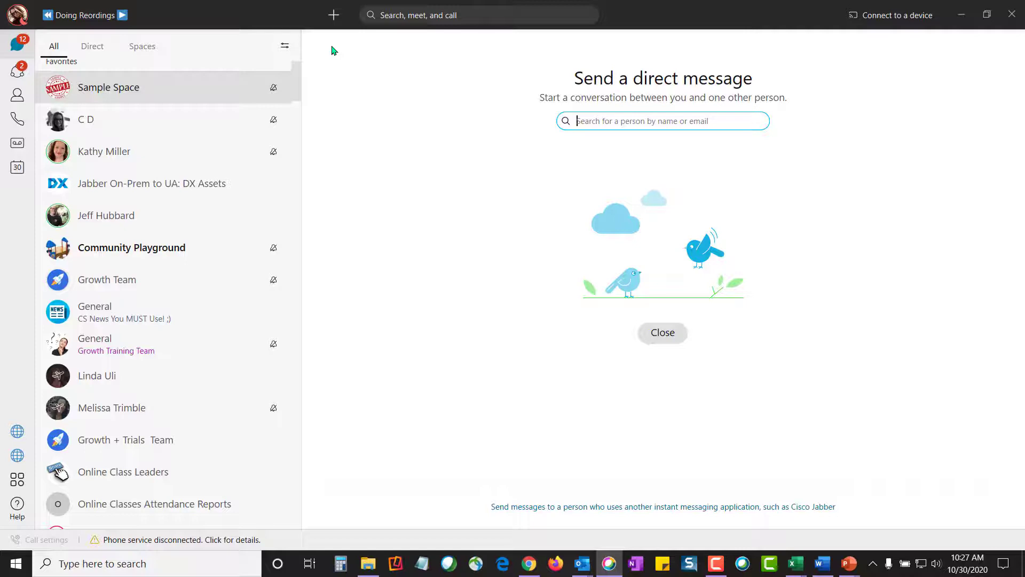
pyautogui.moveTo(571, 140)
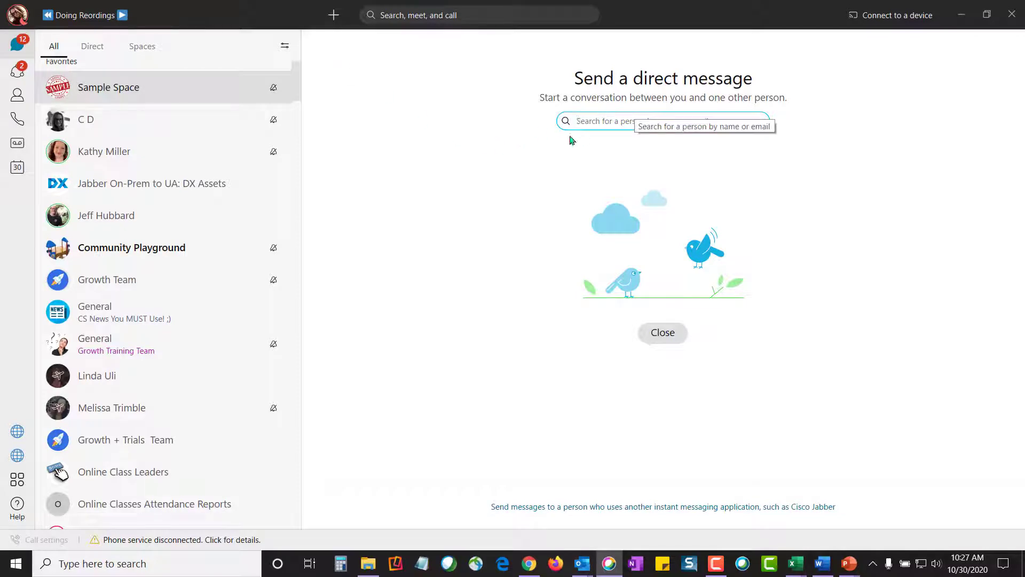
# Choose Create a space from the + menu, then show the Teams list
pyautogui.click(333, 14)
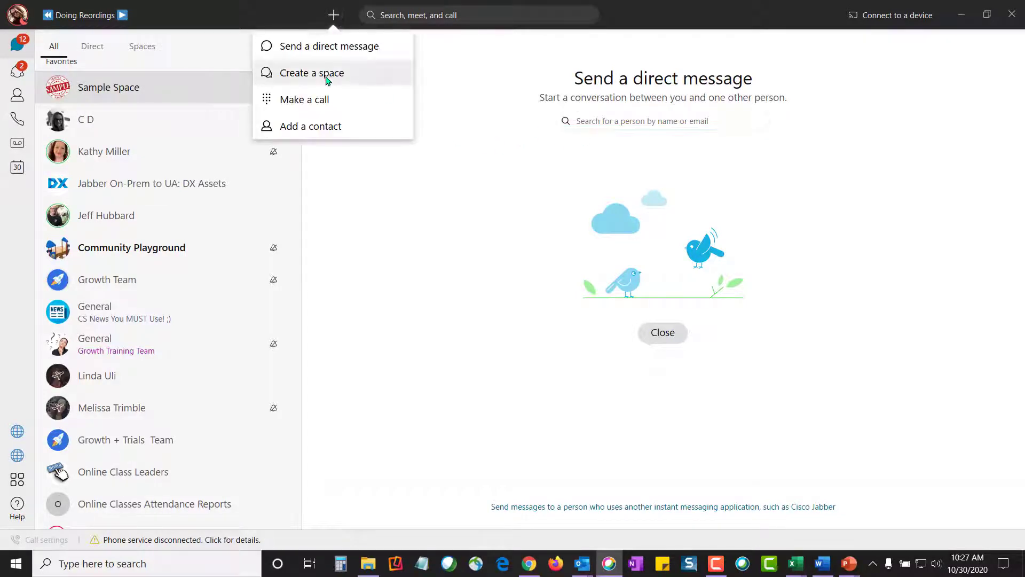
pyautogui.click(312, 73)
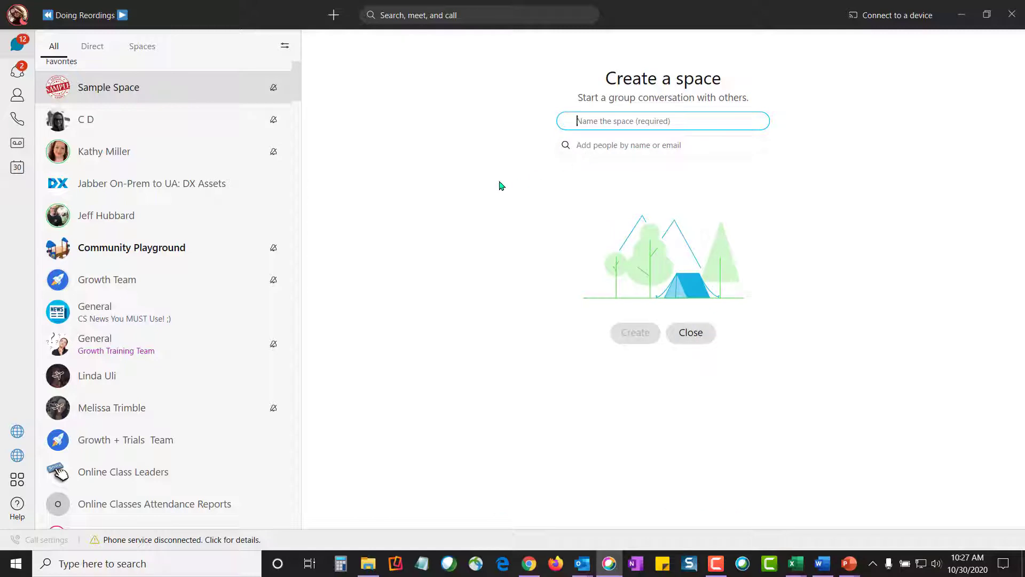
pyautogui.moveTo(493, 184)
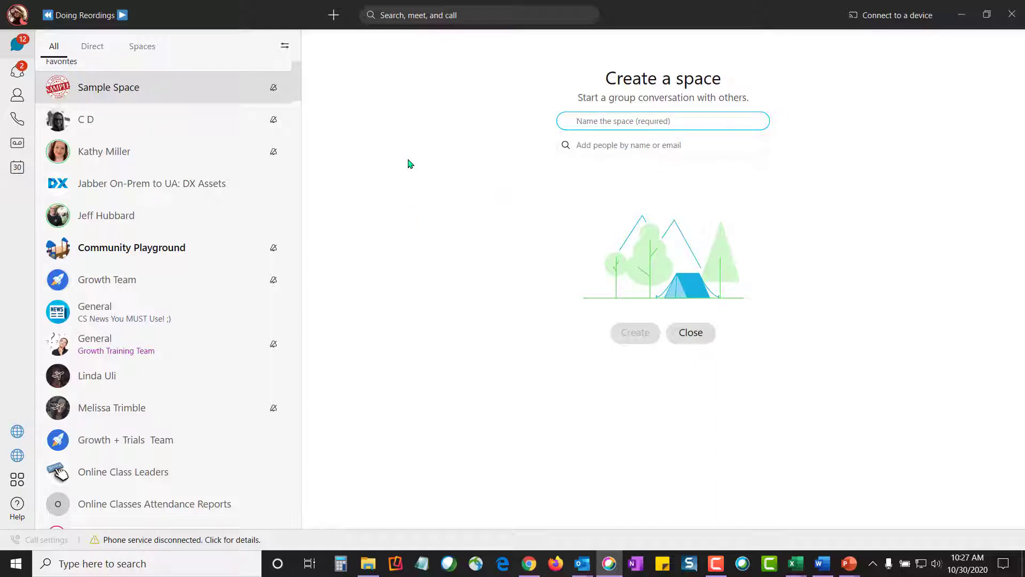
pyautogui.click(18, 88)
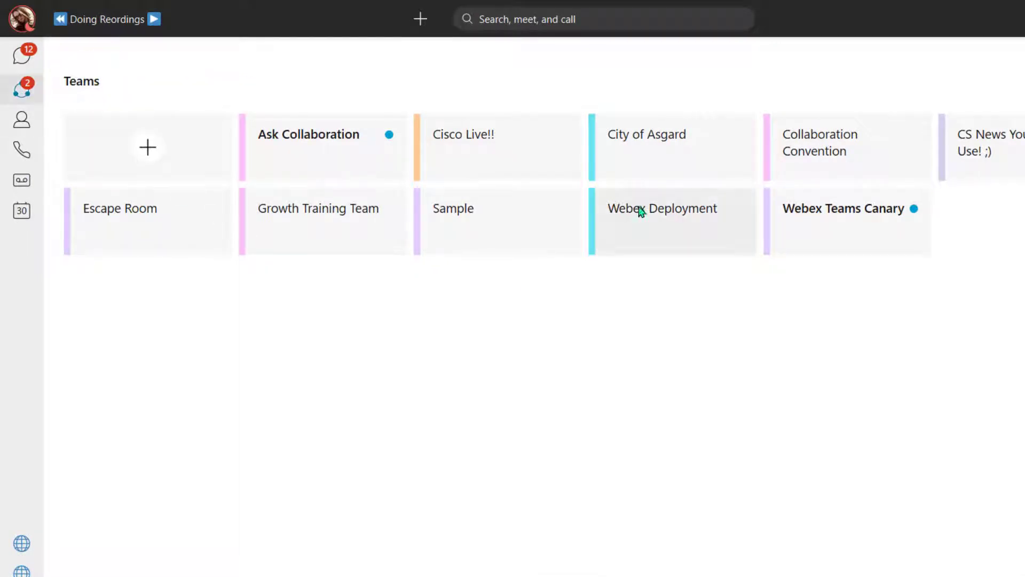
# Open the Webex Deployment team, return to the Teams list, and start a new team
pyautogui.click(662, 222)
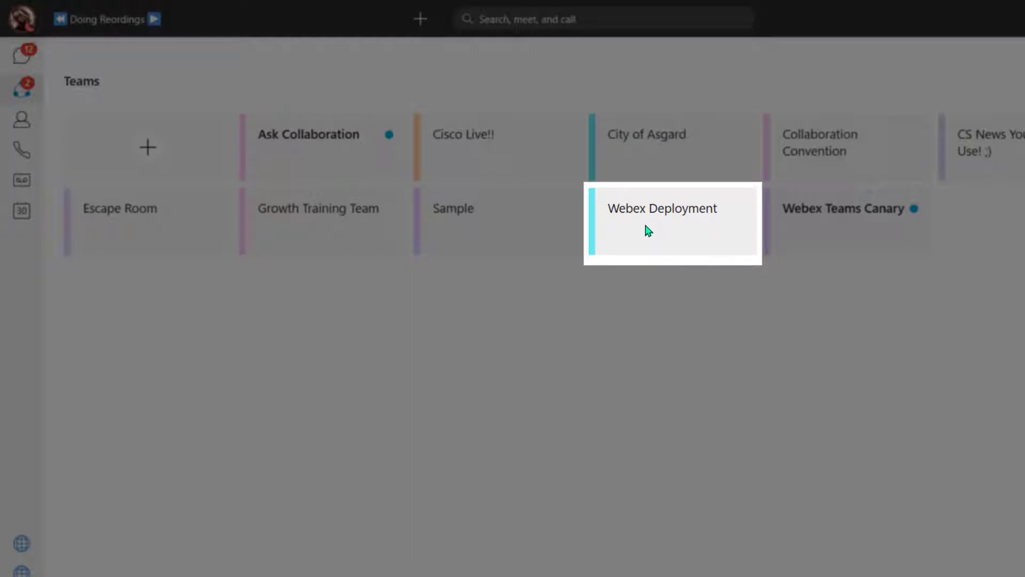
pyautogui.click(662, 208)
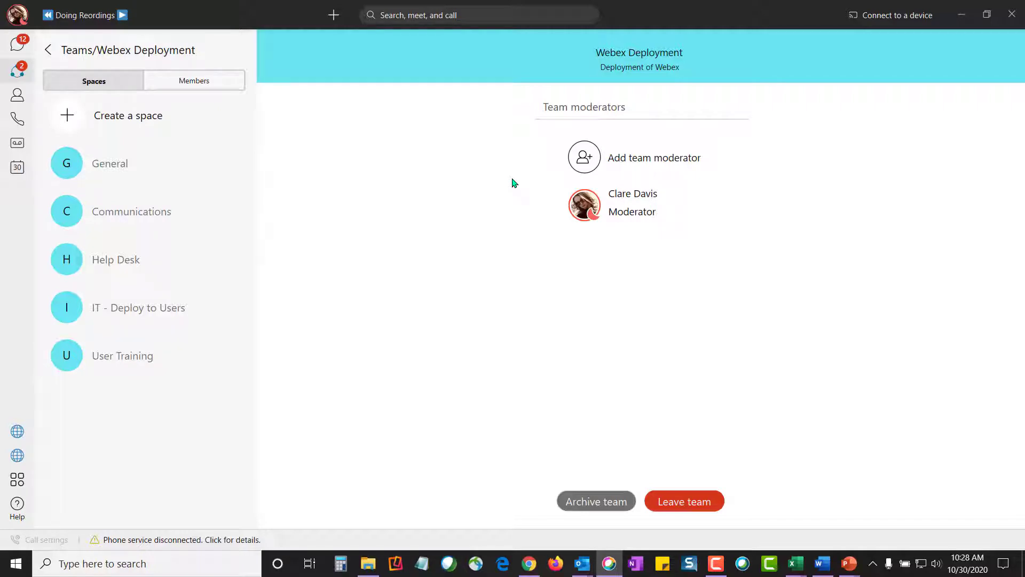
pyautogui.click(47, 50)
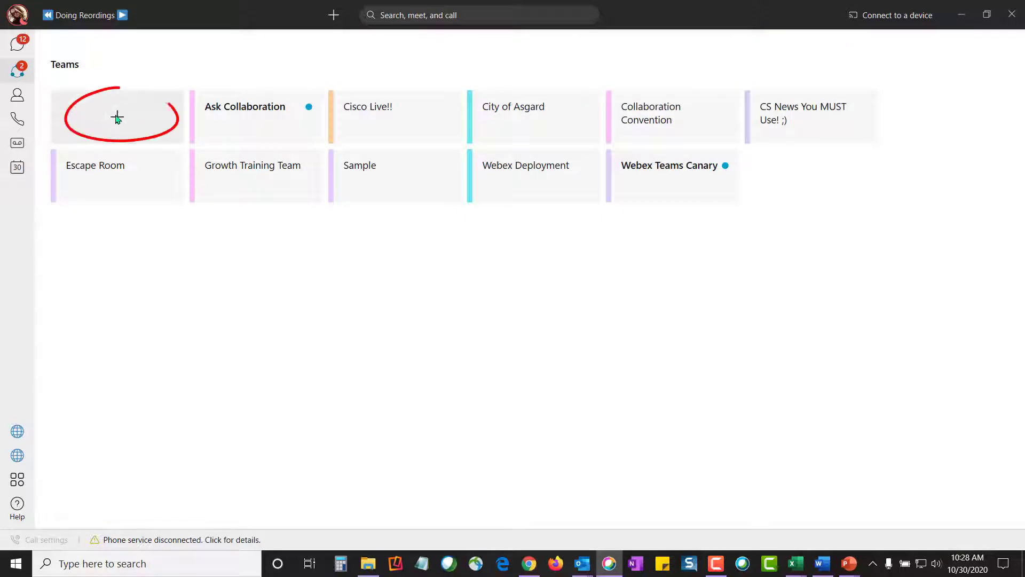
pyautogui.click(117, 116)
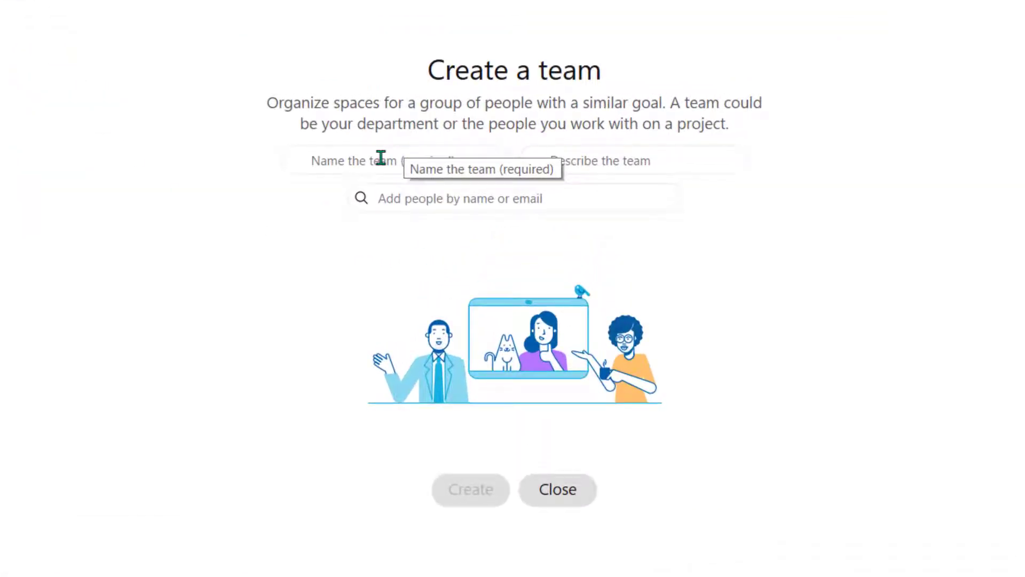
pyautogui.moveTo(670, 160)
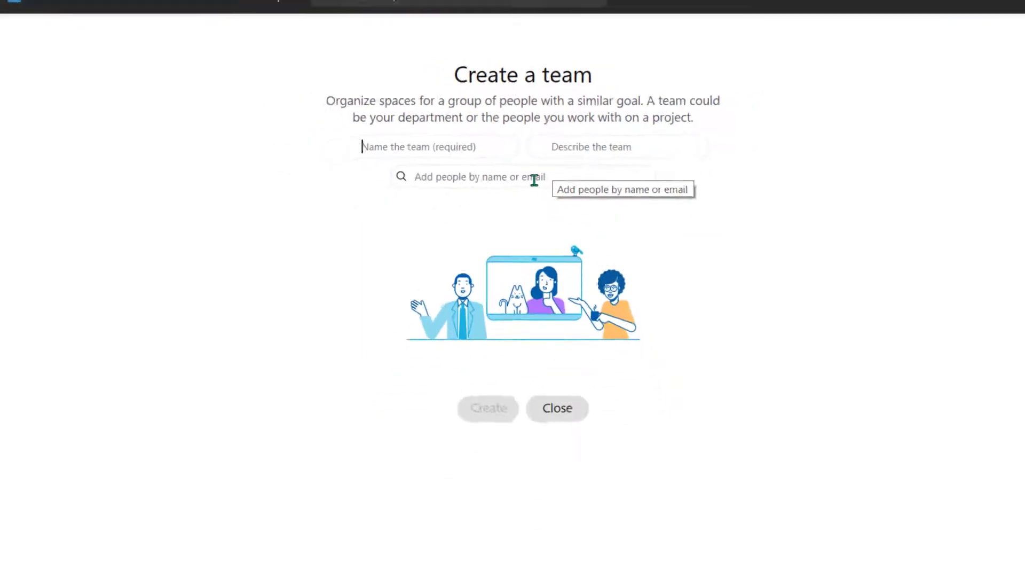
pyautogui.click(556, 407)
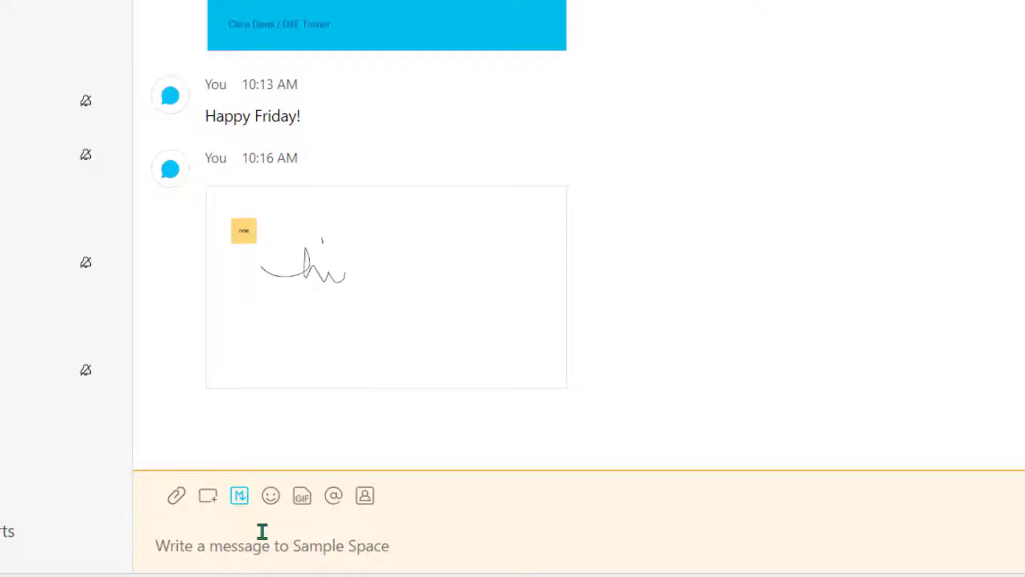
# Send the message 'Hello' in Sample Space
pyautogui.write('He')
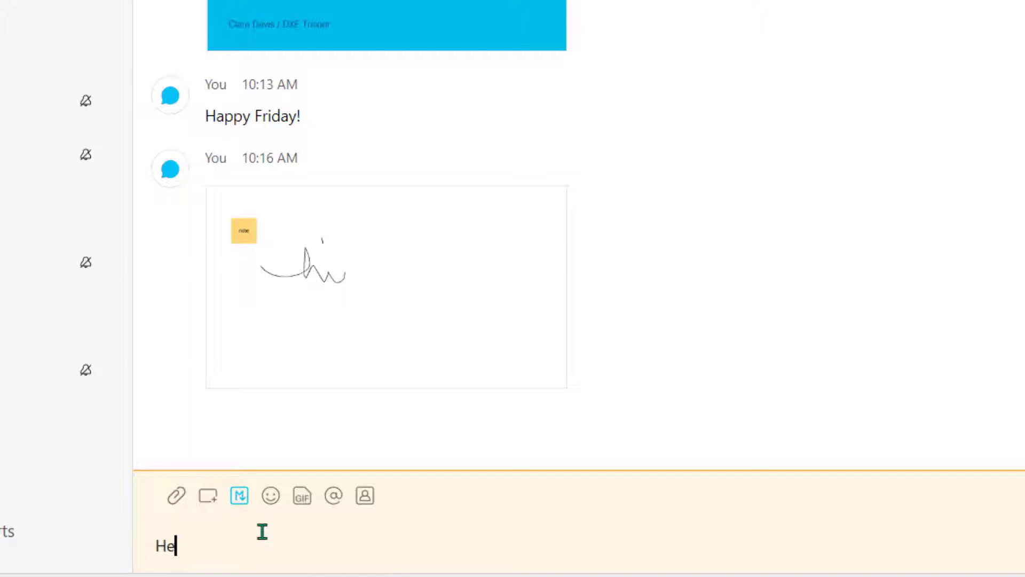
pyautogui.press('Enter')
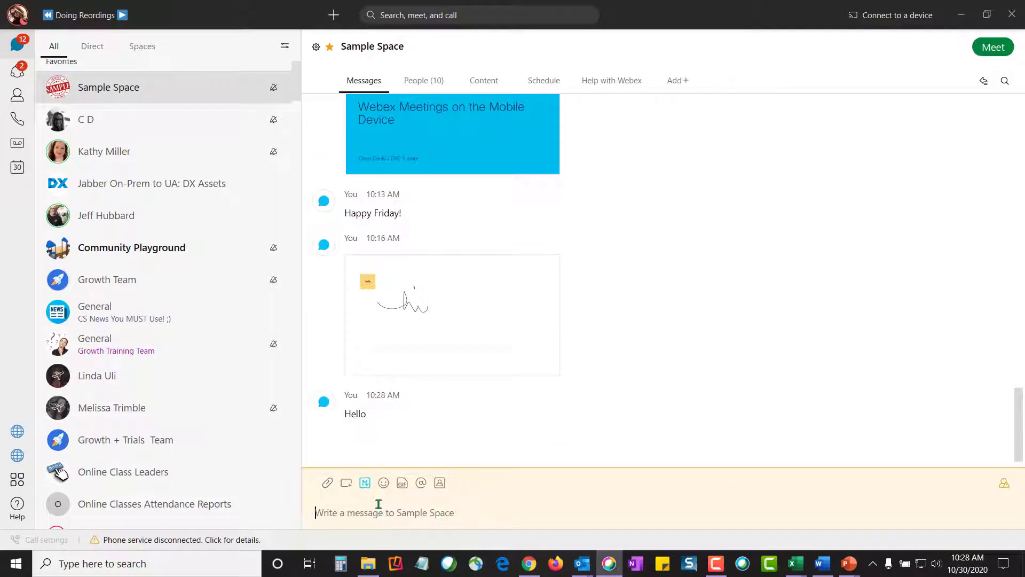
pyautogui.moveTo(420, 406)
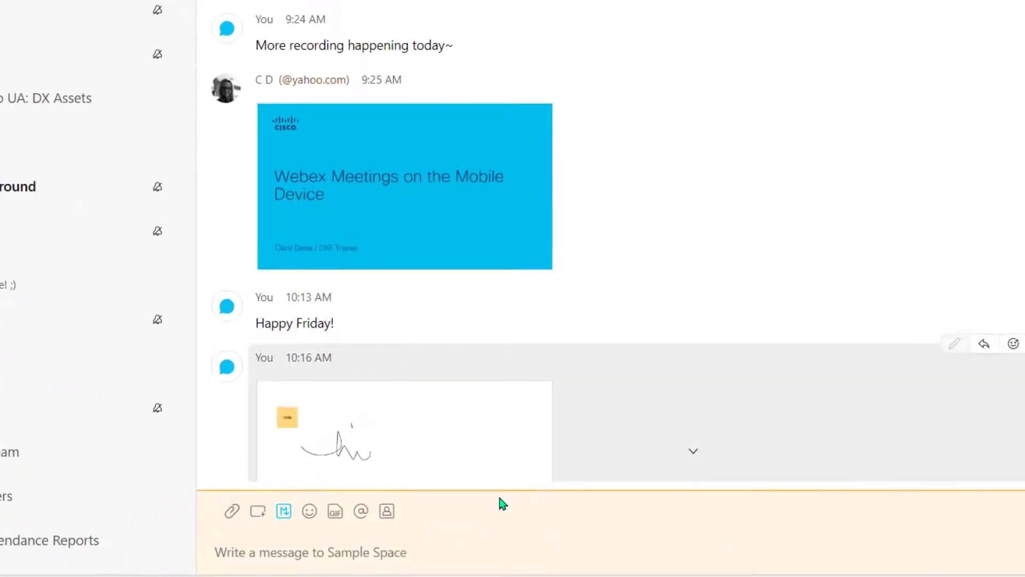
pyautogui.click(283, 511)
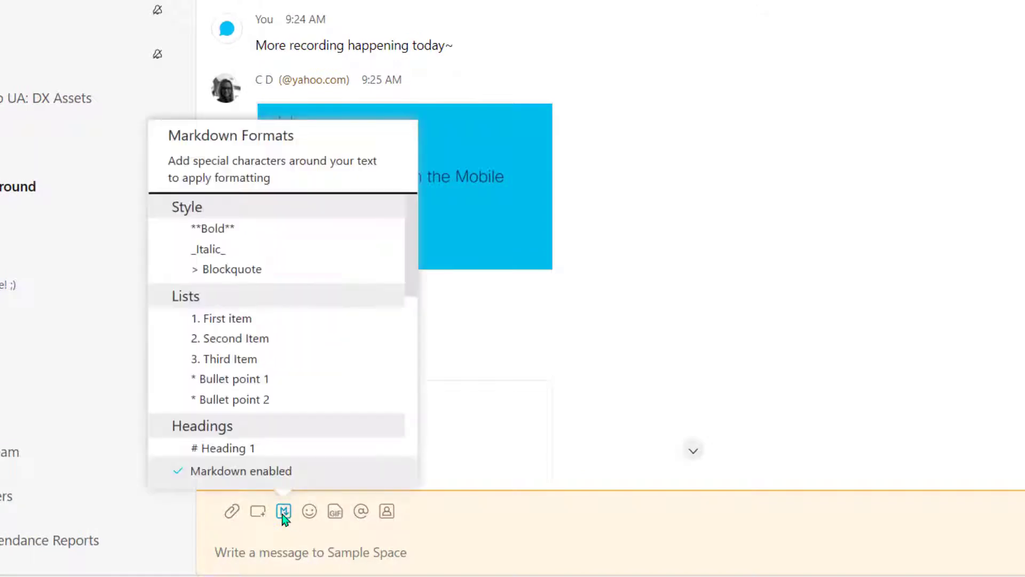
pyautogui.click(335, 512)
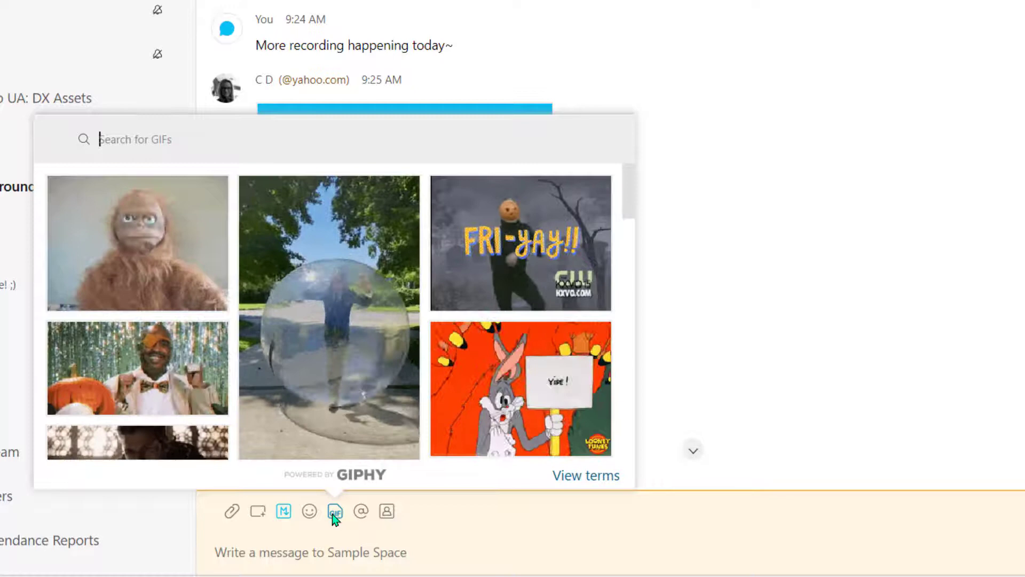
pyautogui.click(335, 512)
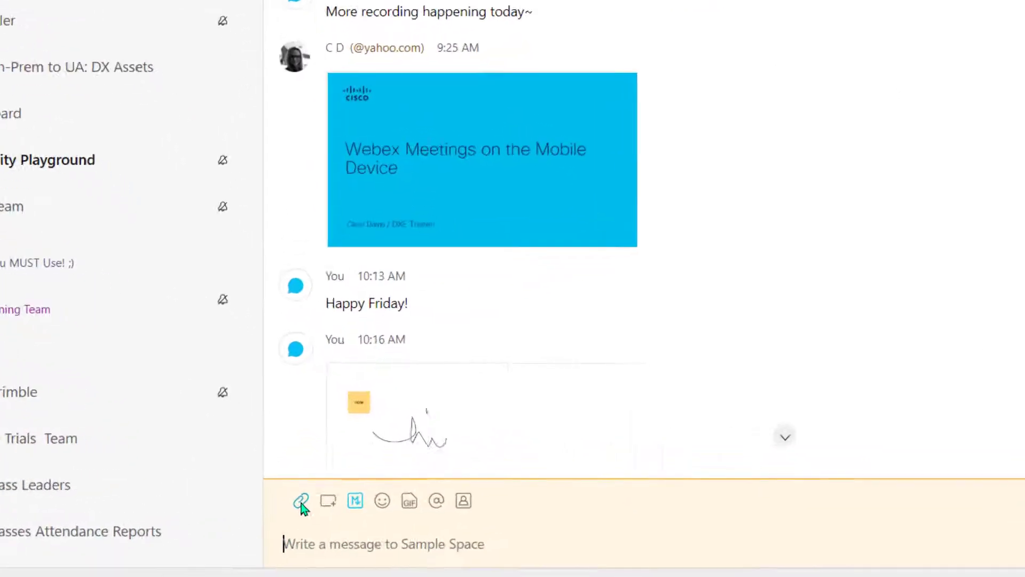
# Close the Mobility.pptx preview and remove the attached image from the draft
pyautogui.click(301, 501)
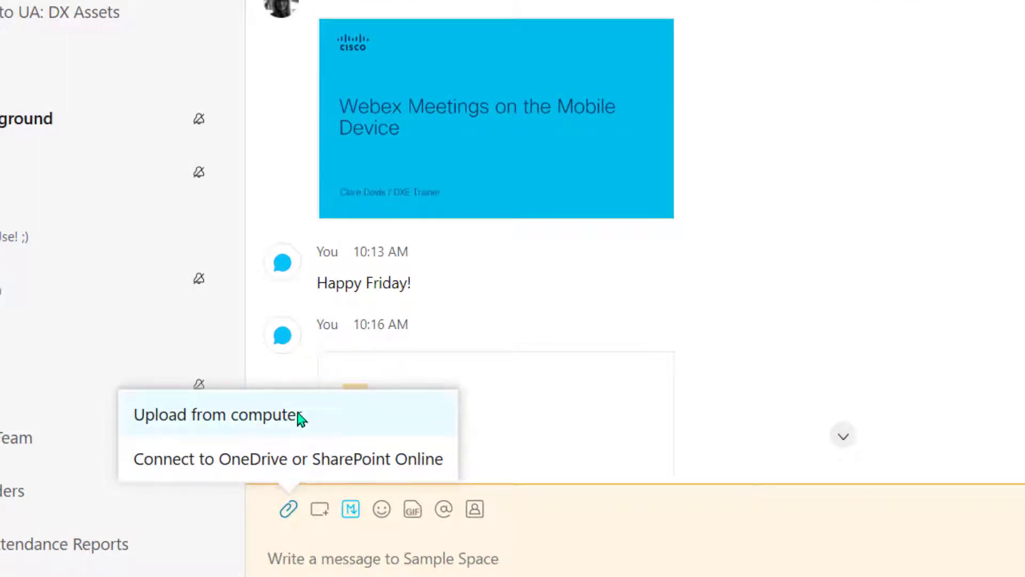
pyautogui.moveTo(230, 468)
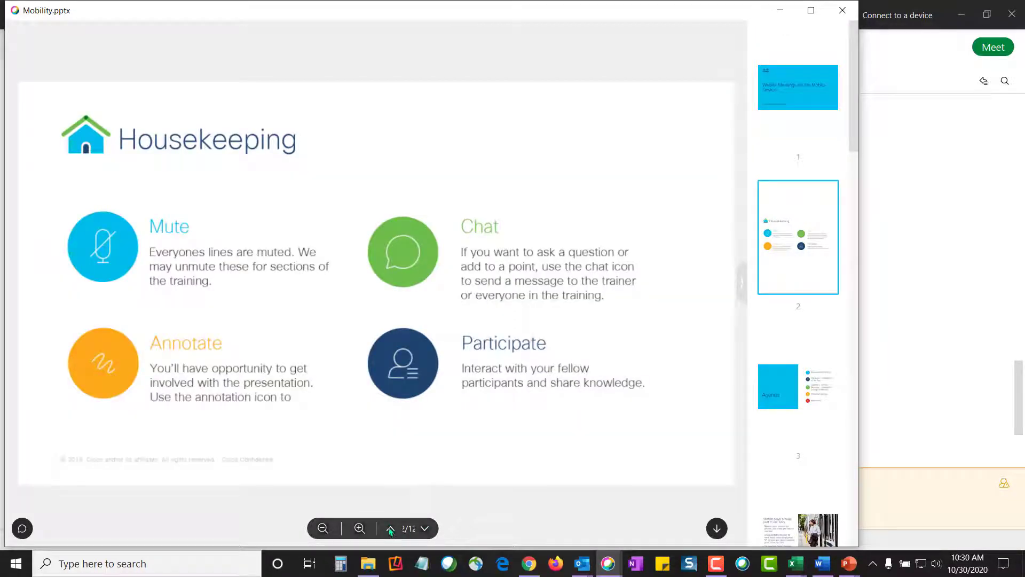
pyautogui.click(390, 528)
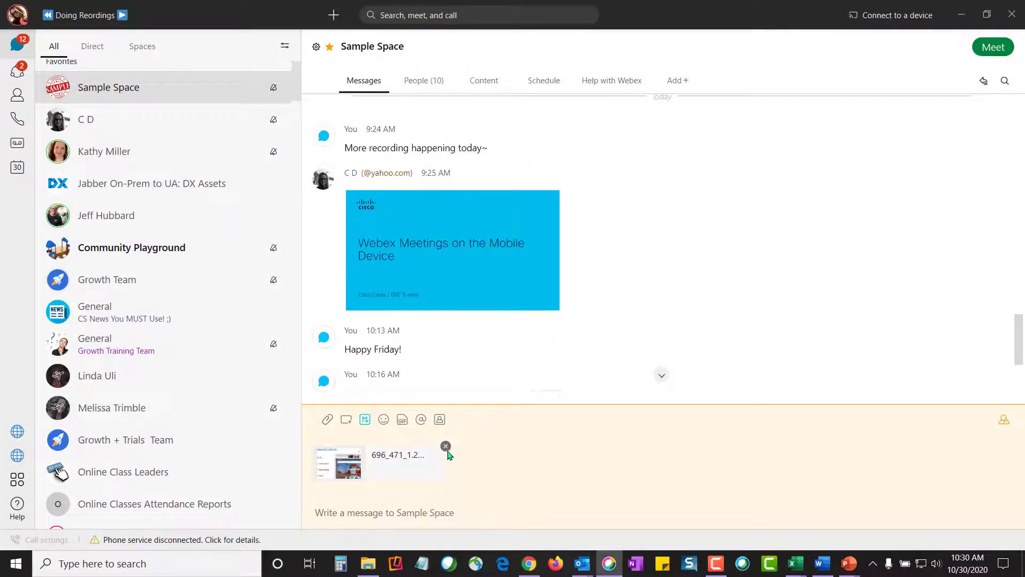
pyautogui.click(384, 512)
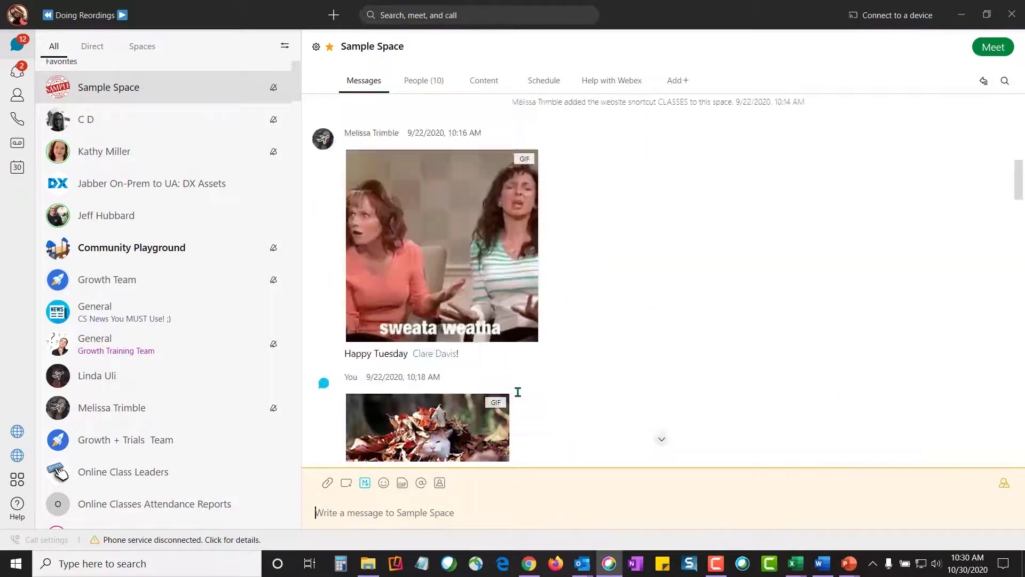
pyautogui.scroll(-3)
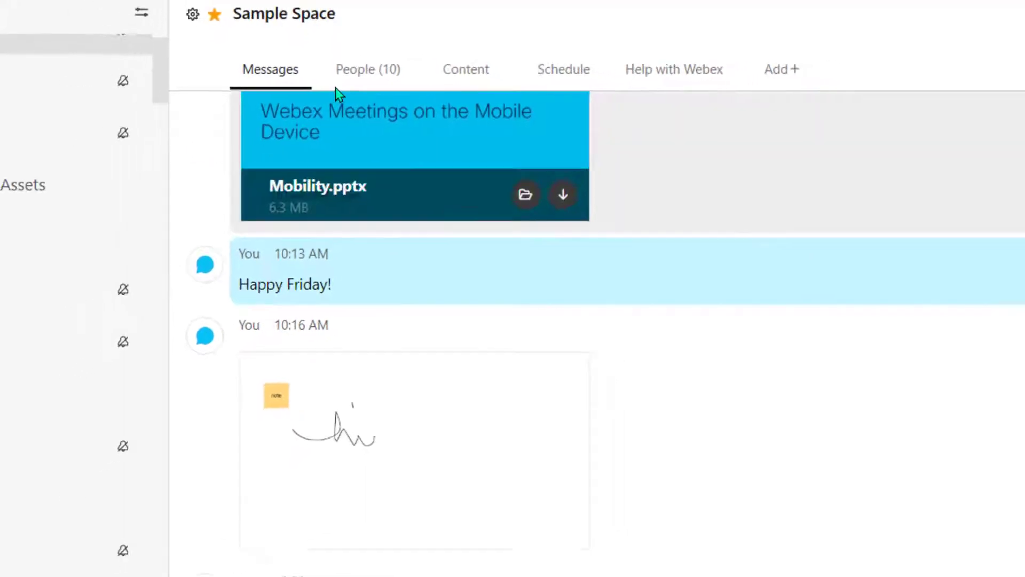
# Show Sample Space's People (10) list and its settings menu
pyautogui.click(368, 69)
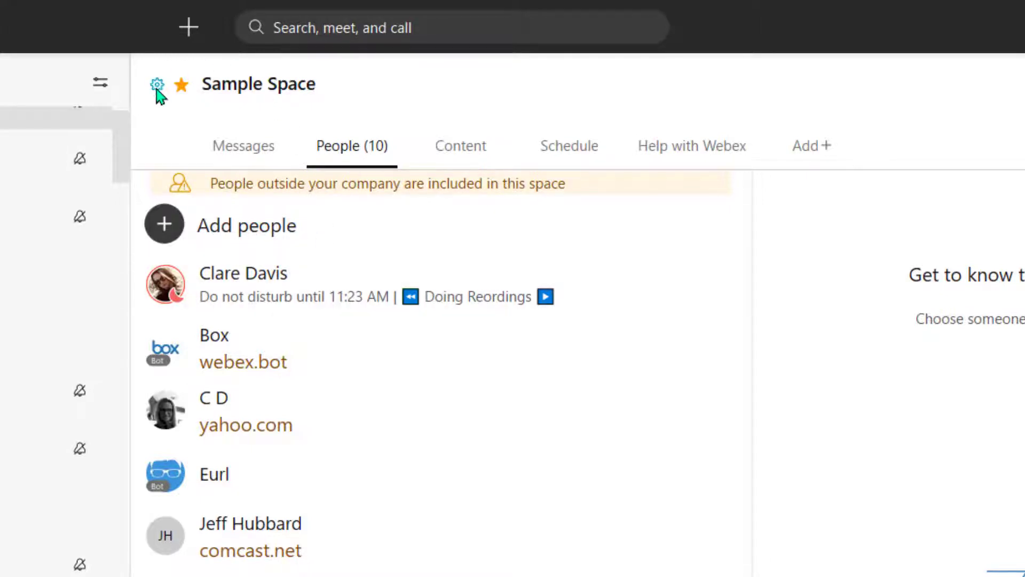
pyautogui.click(157, 84)
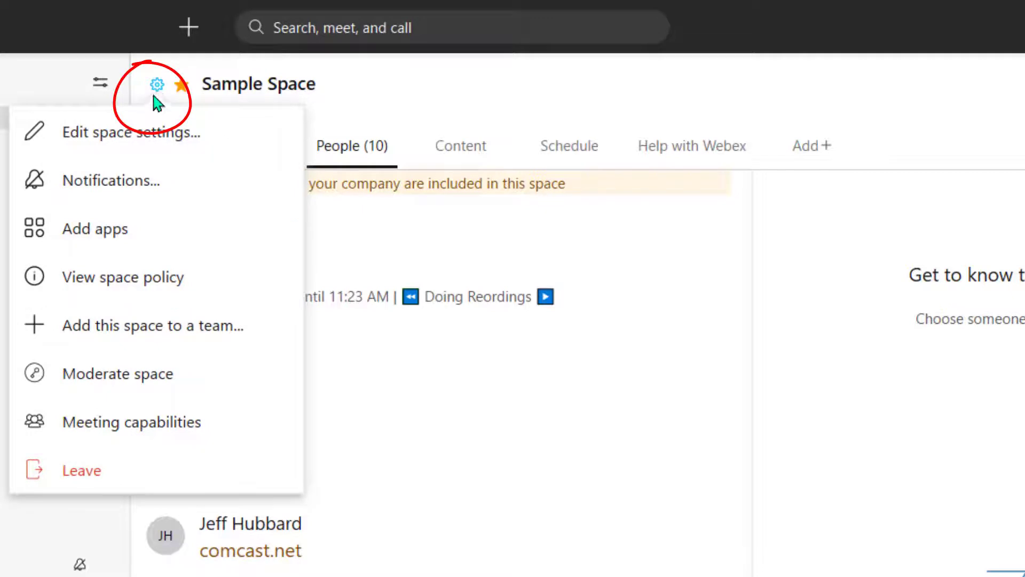
pyautogui.moveTo(127, 384)
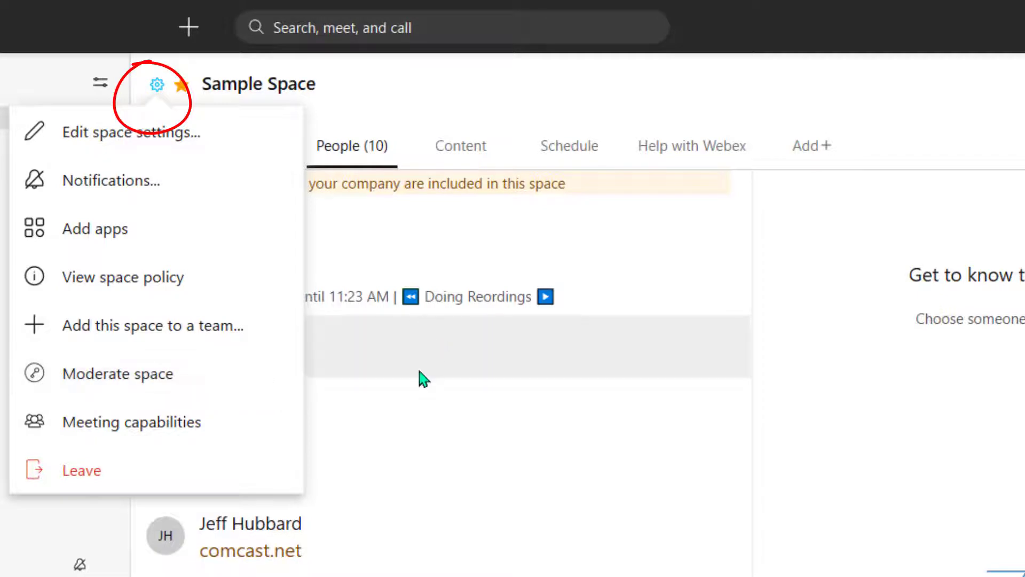
pyautogui.moveTo(232, 390)
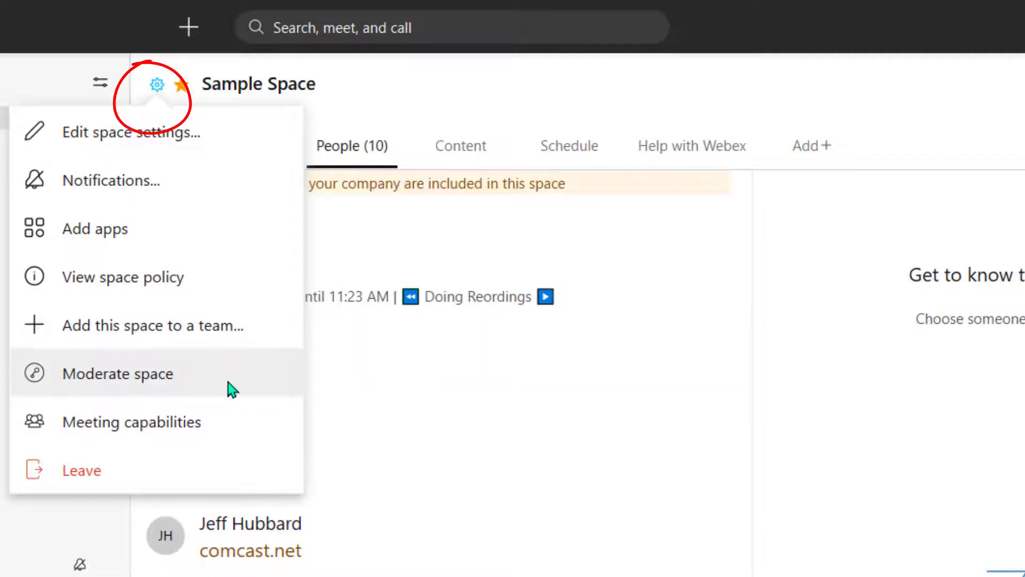
pyautogui.moveTo(190, 326)
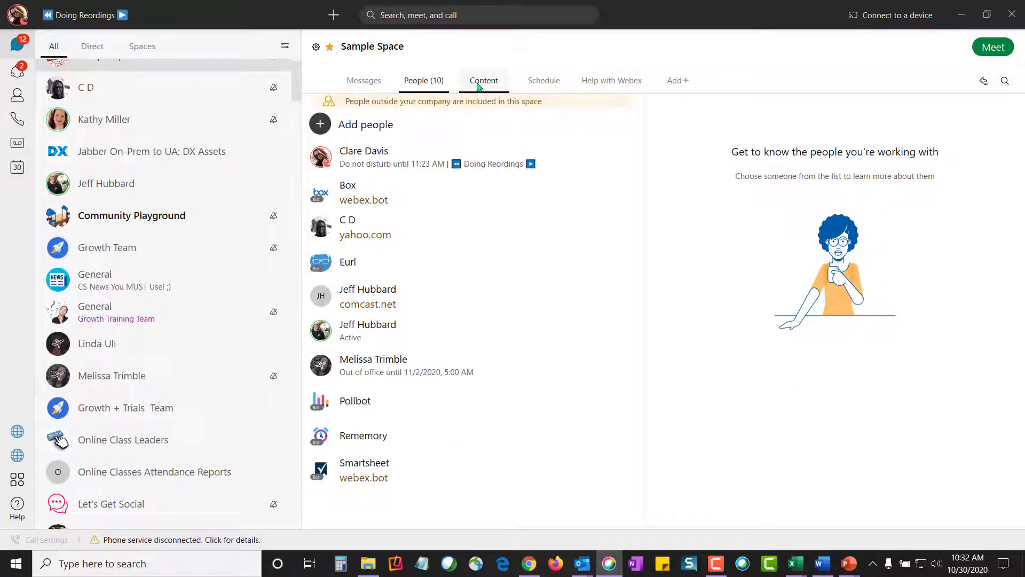
# Browse the shared files, then open a whiteboard from the Whiteboards filter
pyautogui.click(484, 79)
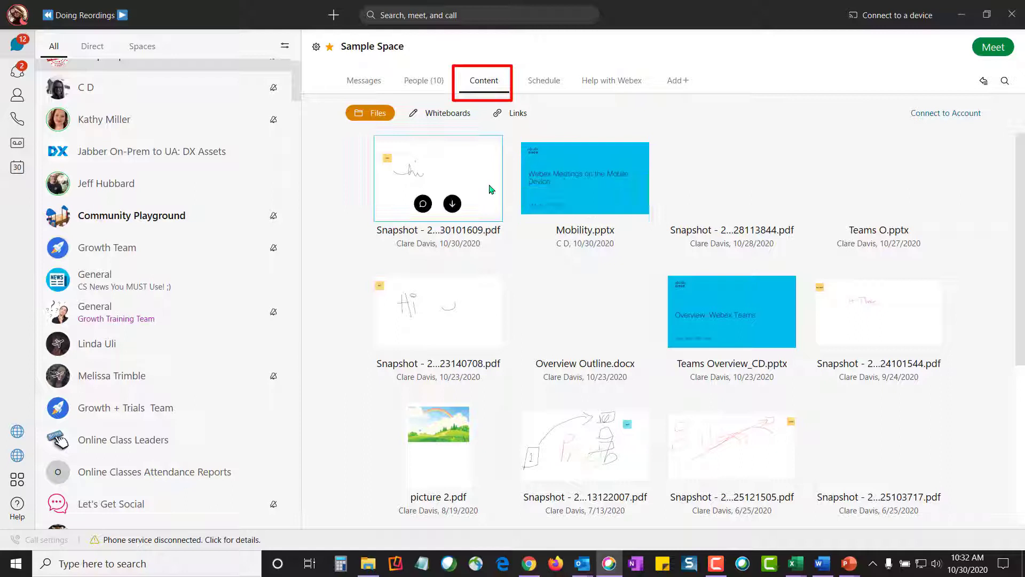
pyautogui.moveTo(879, 178)
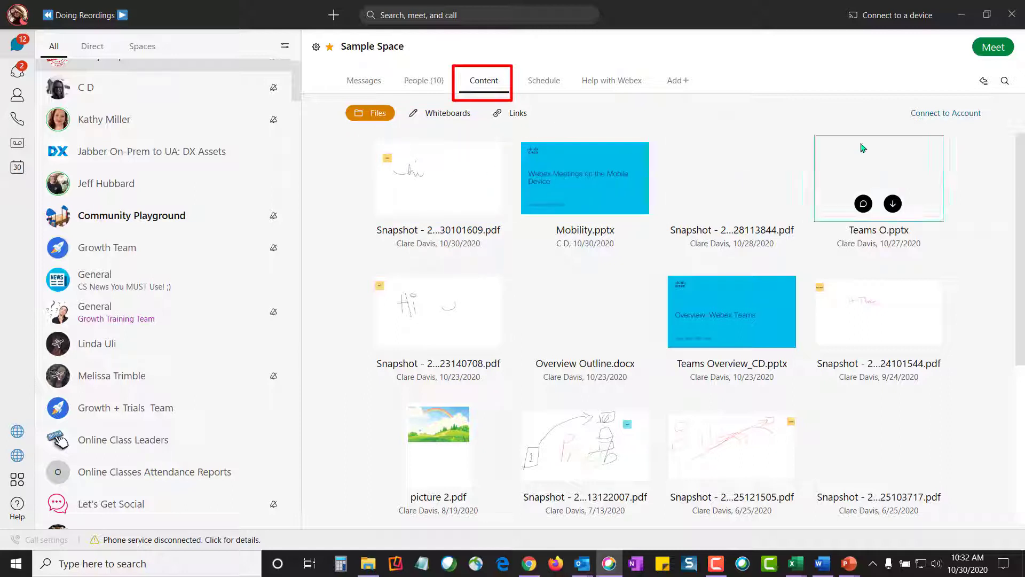
pyautogui.moveTo(437, 178)
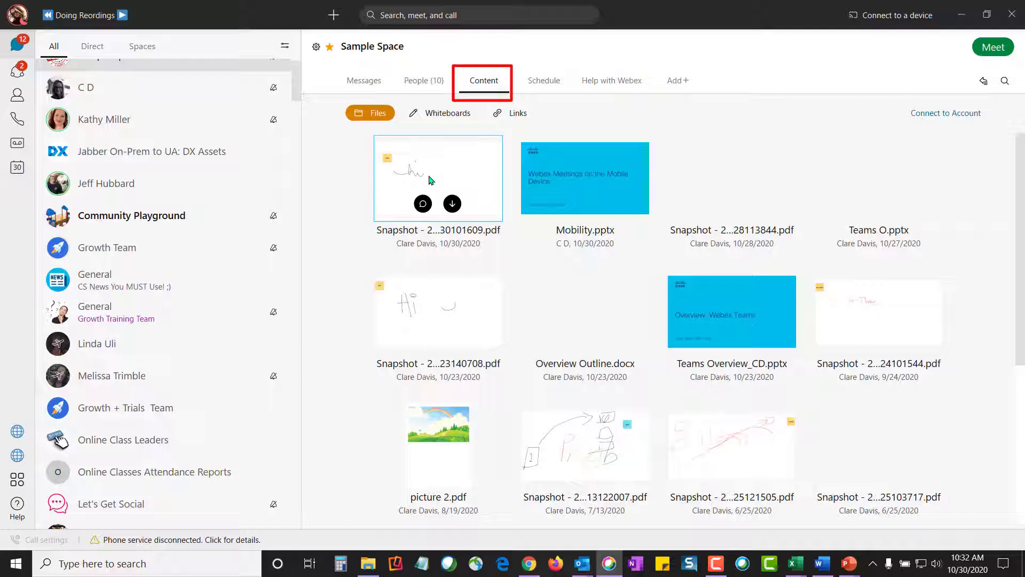
pyautogui.moveTo(388, 131)
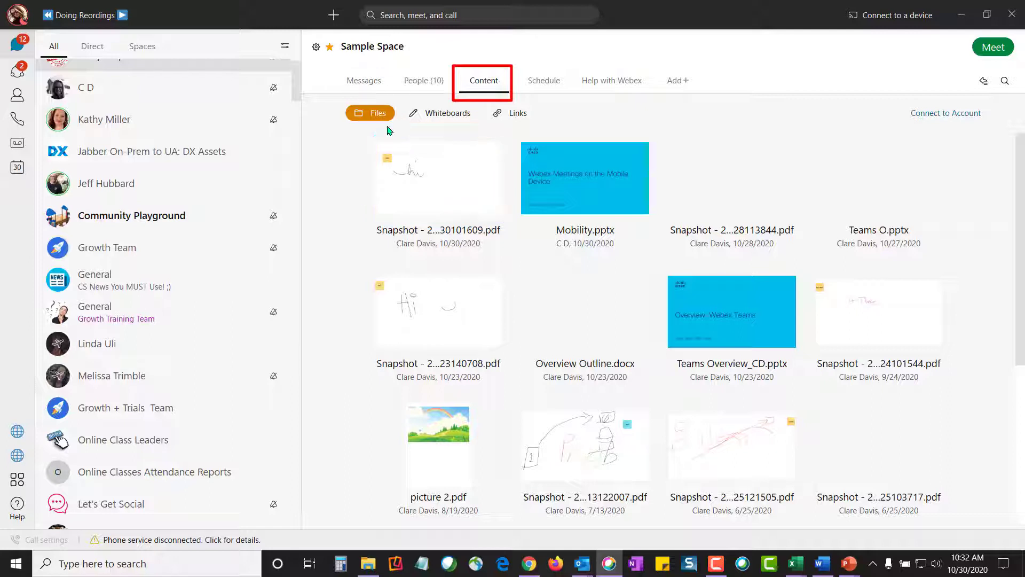
pyautogui.click(448, 113)
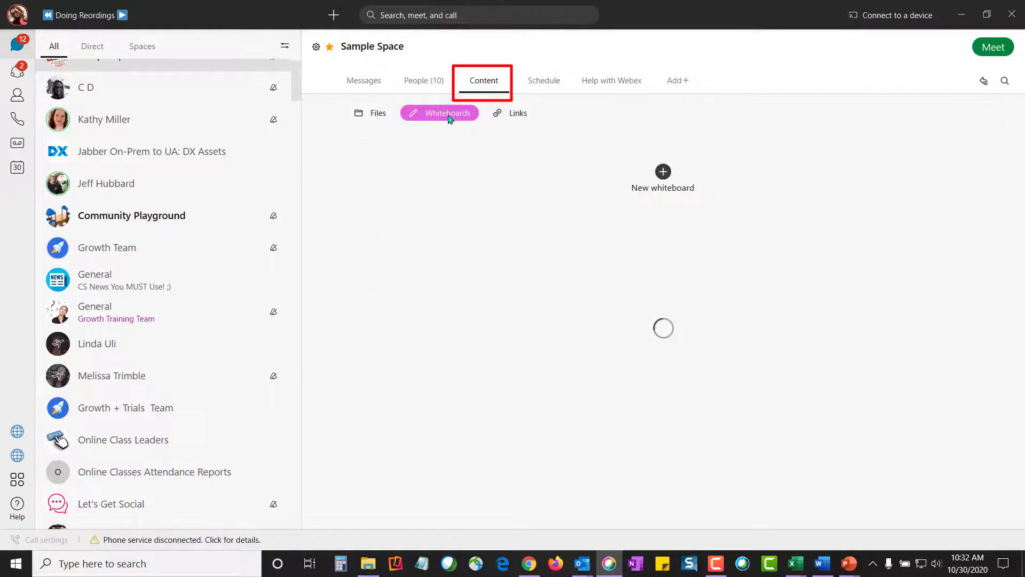
pyautogui.click(446, 113)
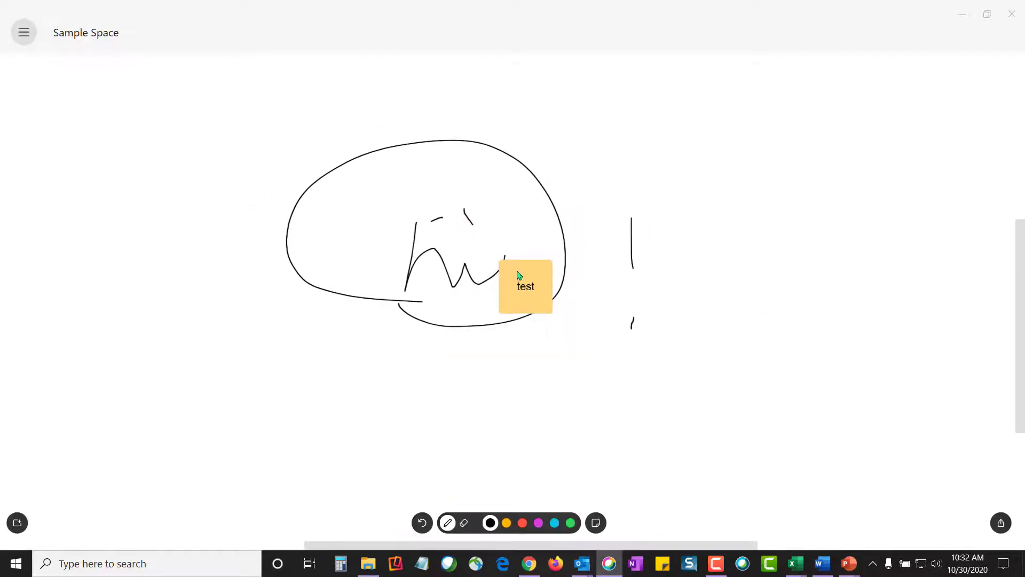
# Drag the 'test' sticky note to the upper left and post a whiteboard snapshot
pyautogui.moveTo(525, 286); pyautogui.dragTo(202, 180)
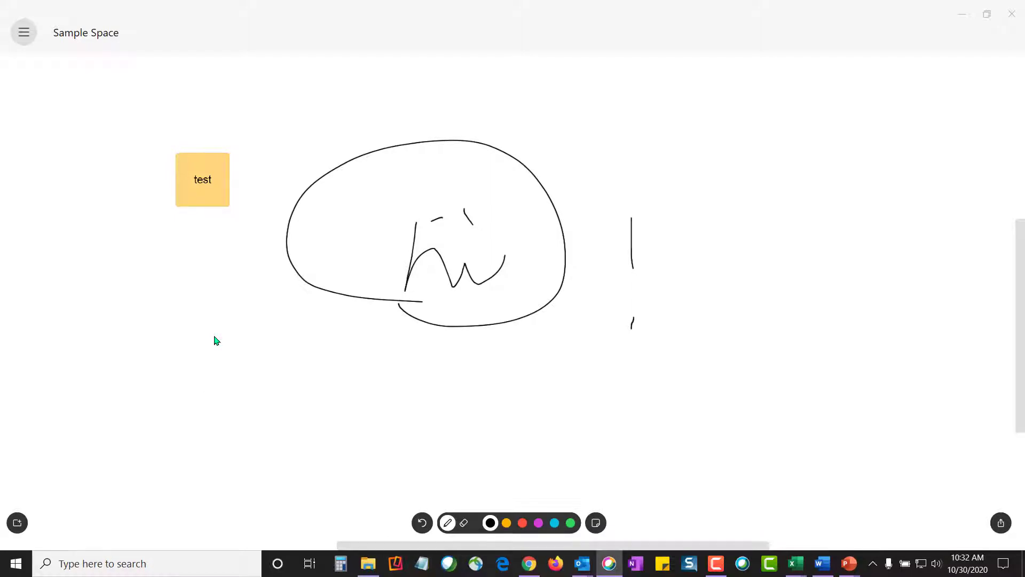
pyautogui.moveTo(952, 486)
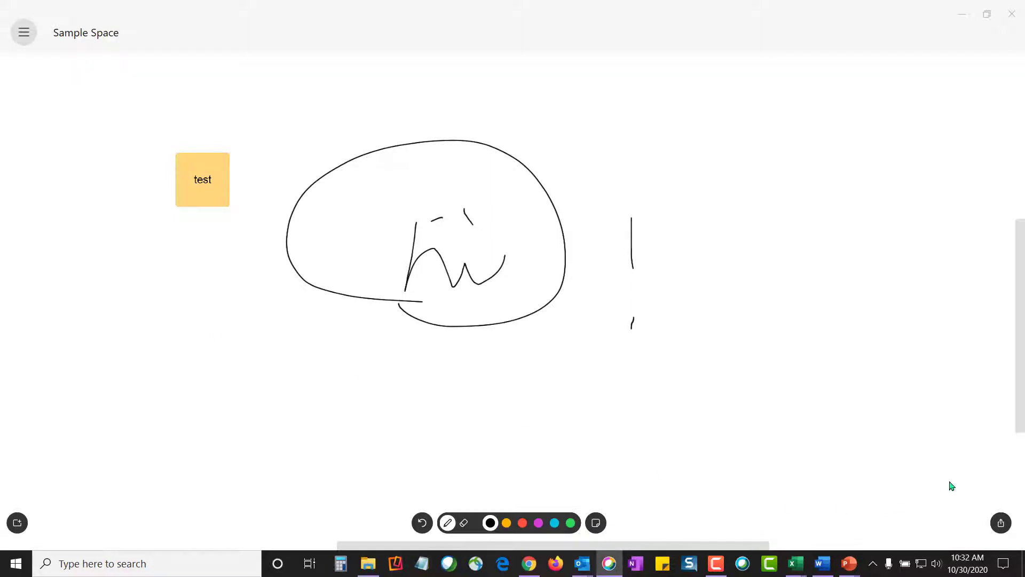
pyautogui.click(1002, 522)
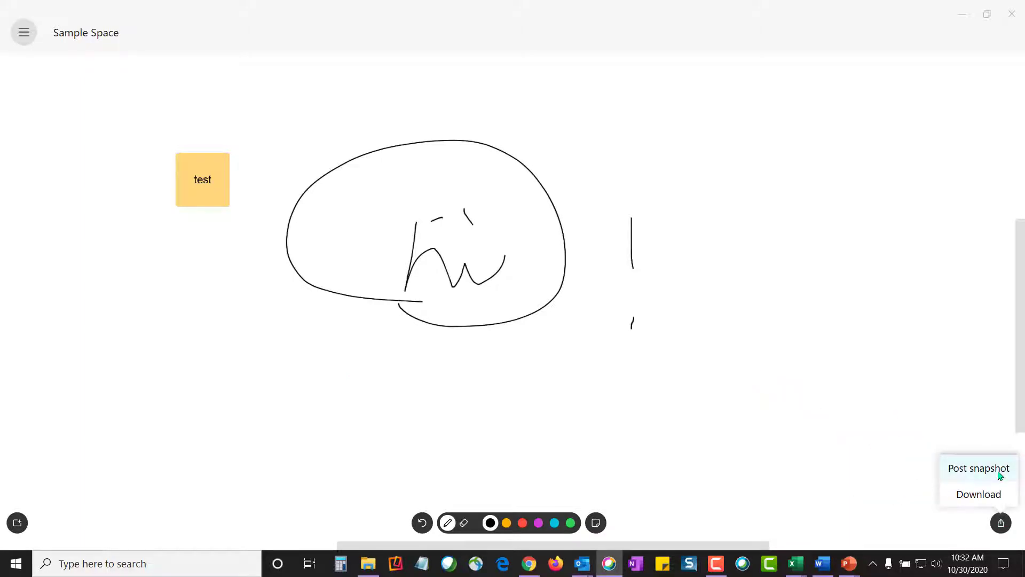
pyautogui.click(979, 468)
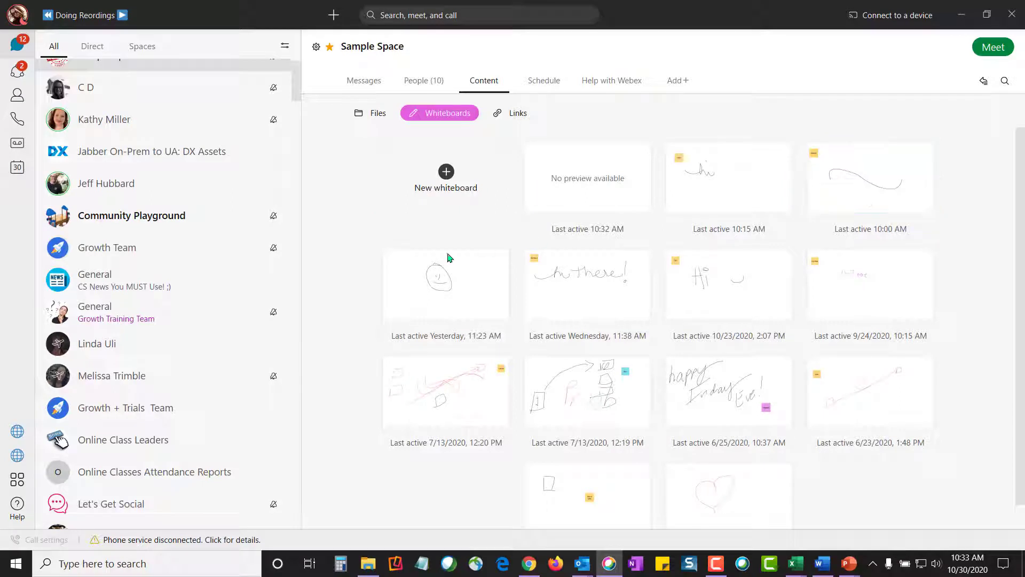
pyautogui.moveTo(586, 283)
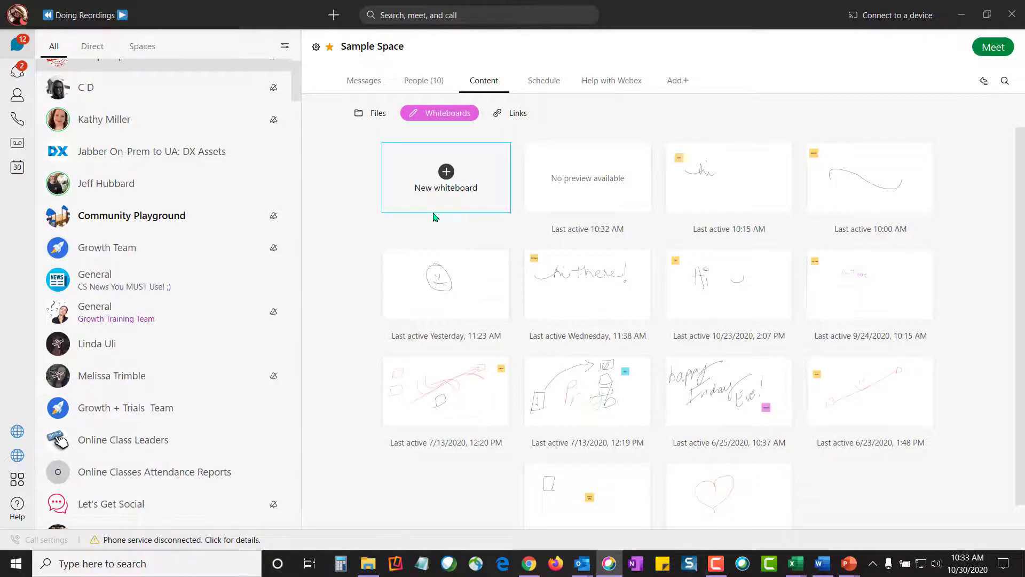
# Browse the shared links, then view the Schedule tab
pyautogui.click(518, 113)
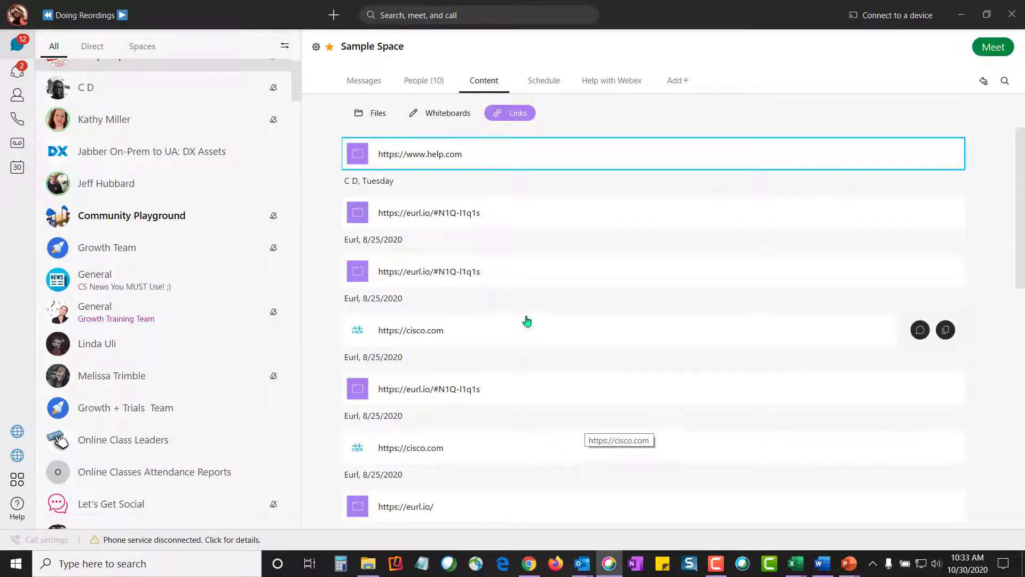
pyautogui.moveTo(425, 163)
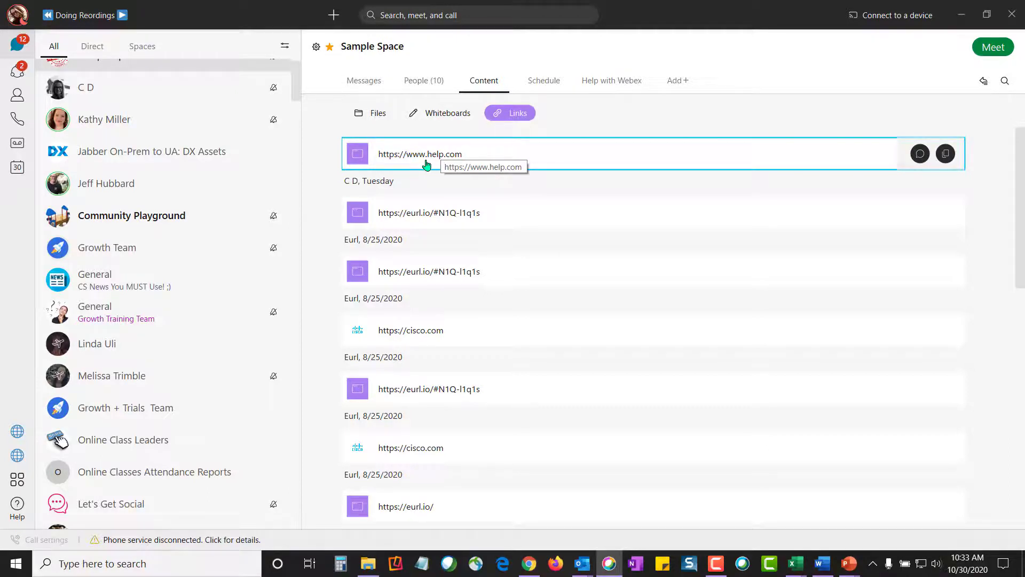
pyautogui.click(543, 80)
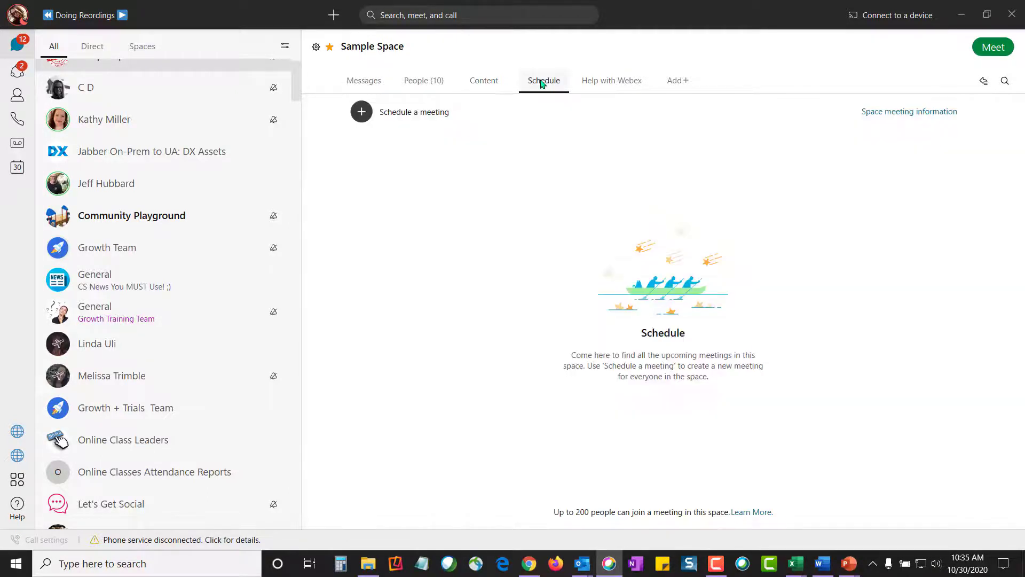
# View the space's meeting link and dial-in details, then begin scheduling a meeting
pyautogui.click(542, 79)
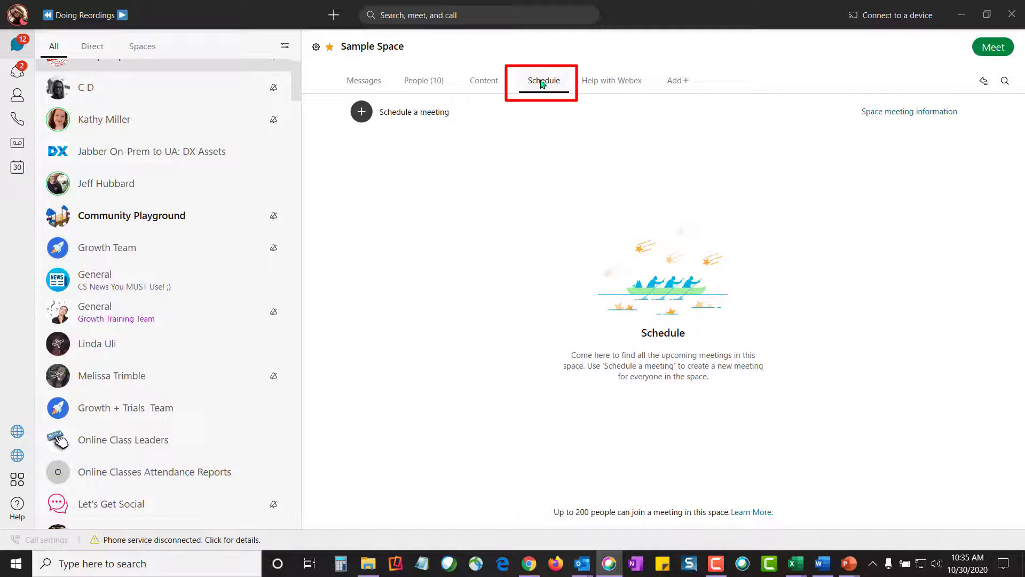
pyautogui.click(909, 111)
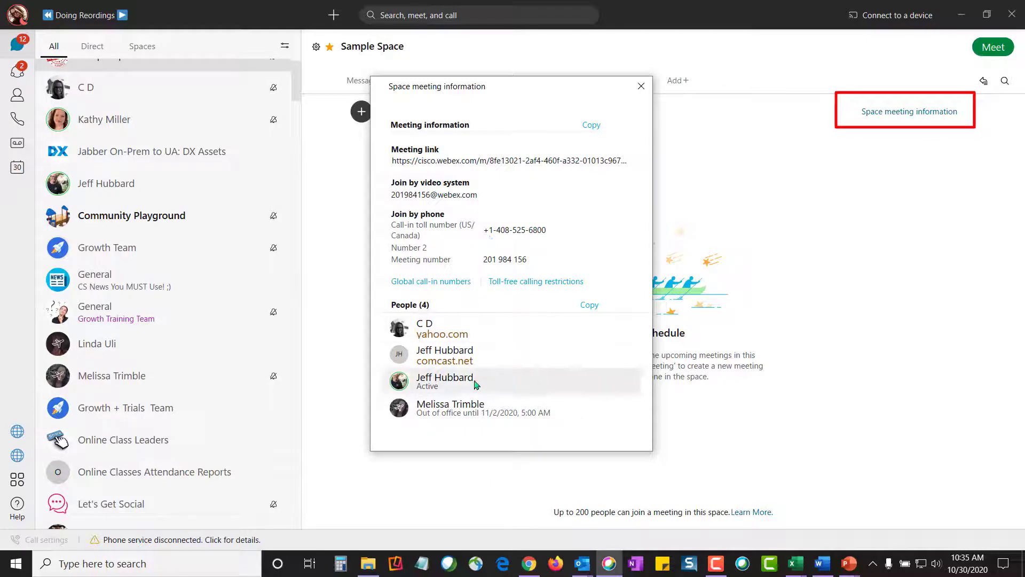
pyautogui.click(640, 85)
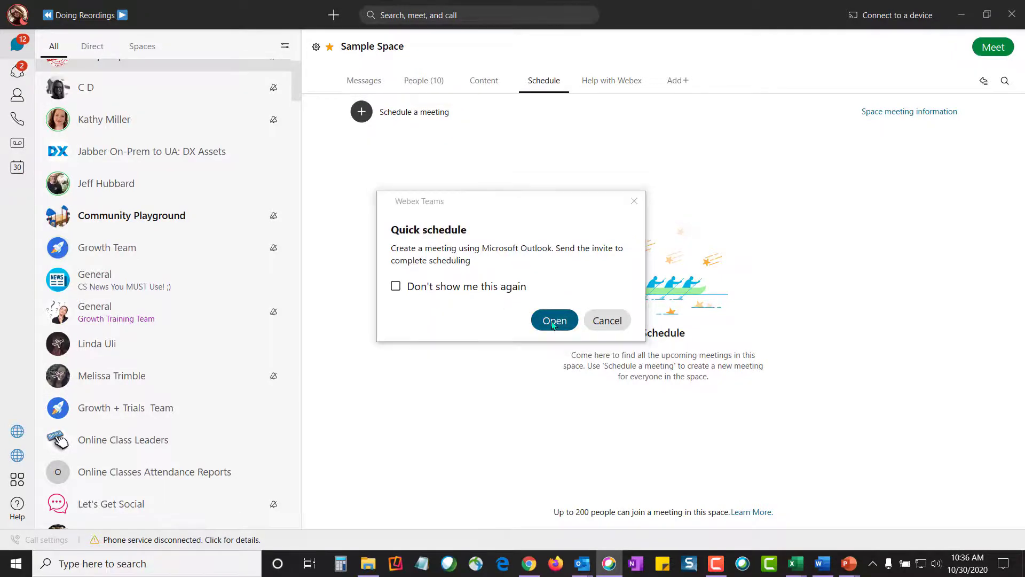
# Open the prefilled Outlook invite with Webex join details and close it unsent
pyautogui.click(553, 321)
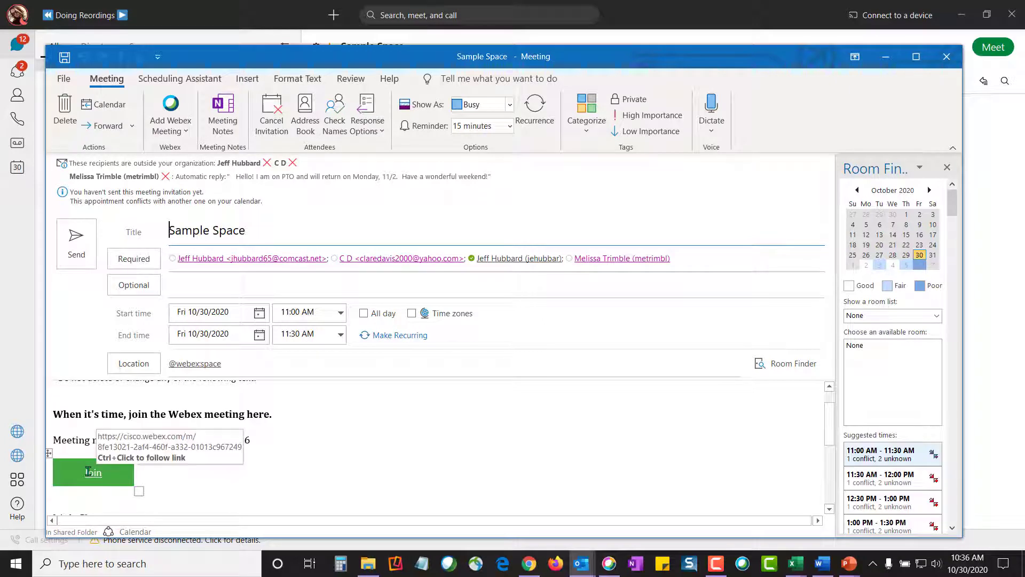
pyautogui.moveTo(100, 476)
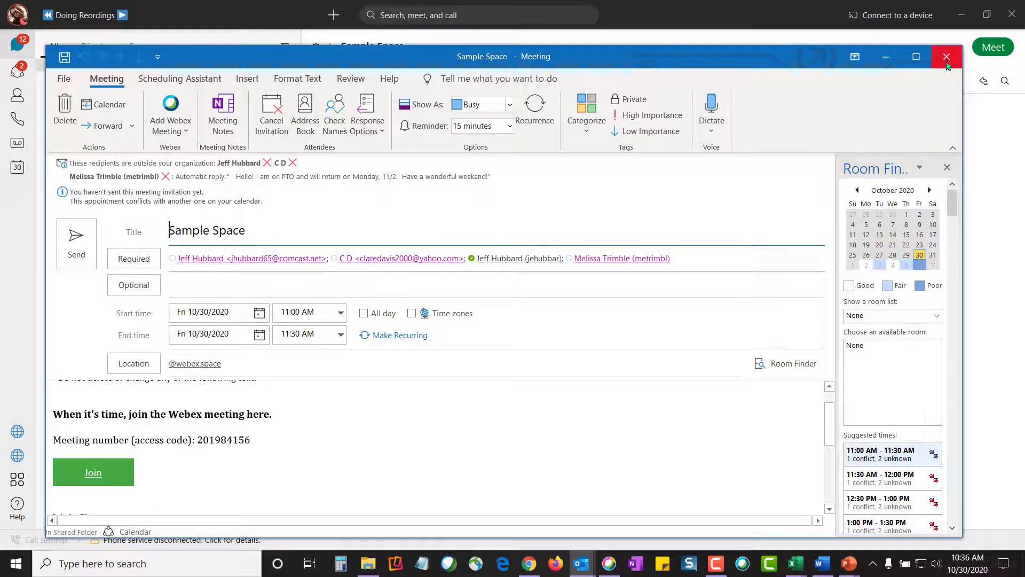
pyautogui.click(945, 57)
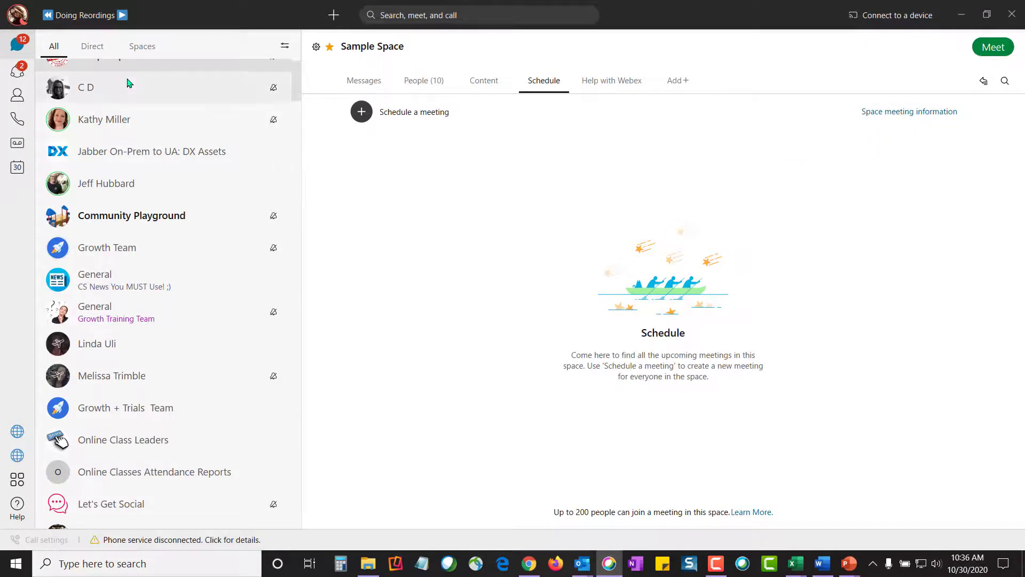
# Open the direct contact's conversation and look over its share, audio and video call buttons
pyautogui.click(86, 87)
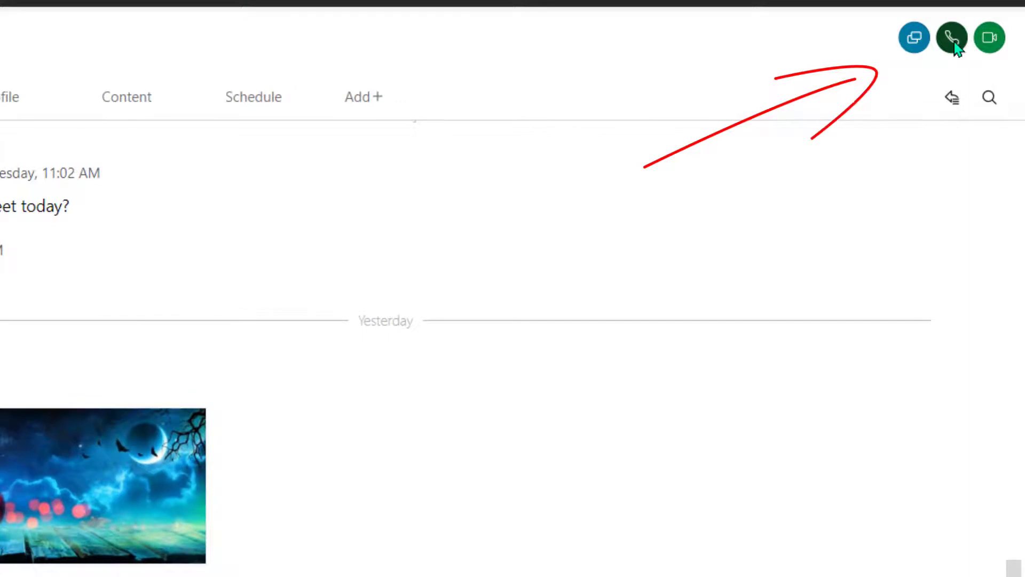
pyautogui.moveTo(989, 97)
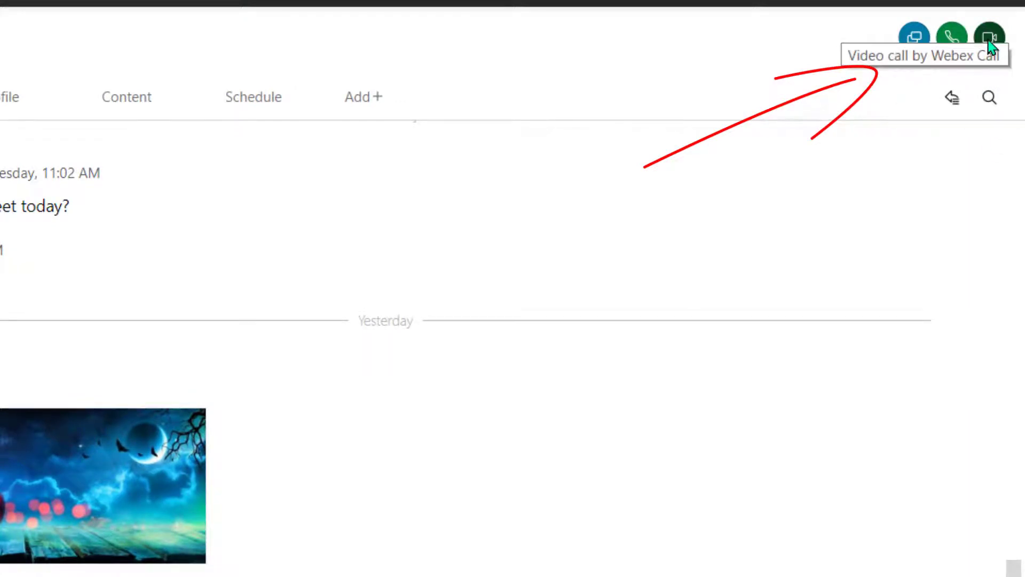
pyautogui.moveTo(952, 37)
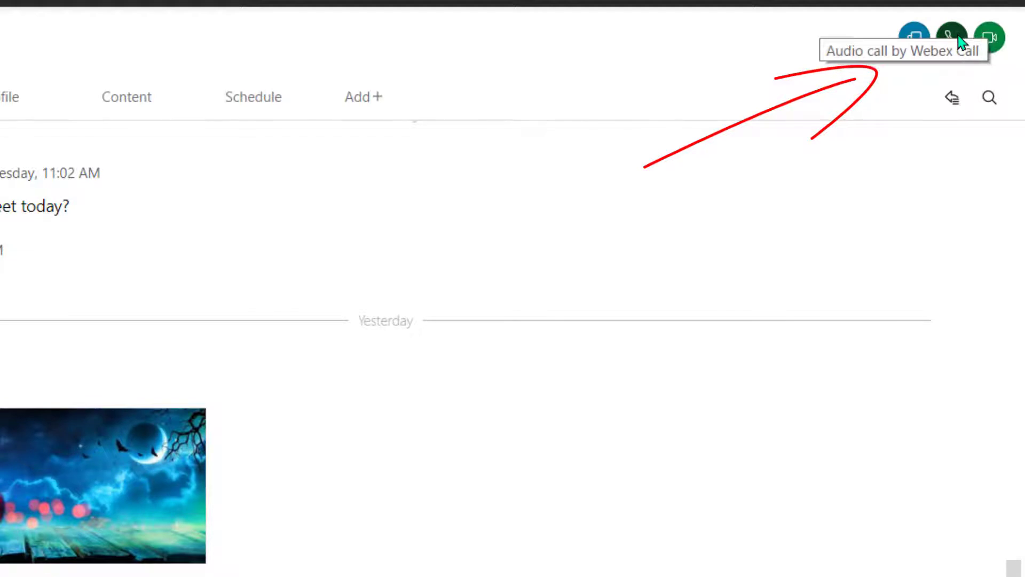
pyautogui.moveTo(924, 161)
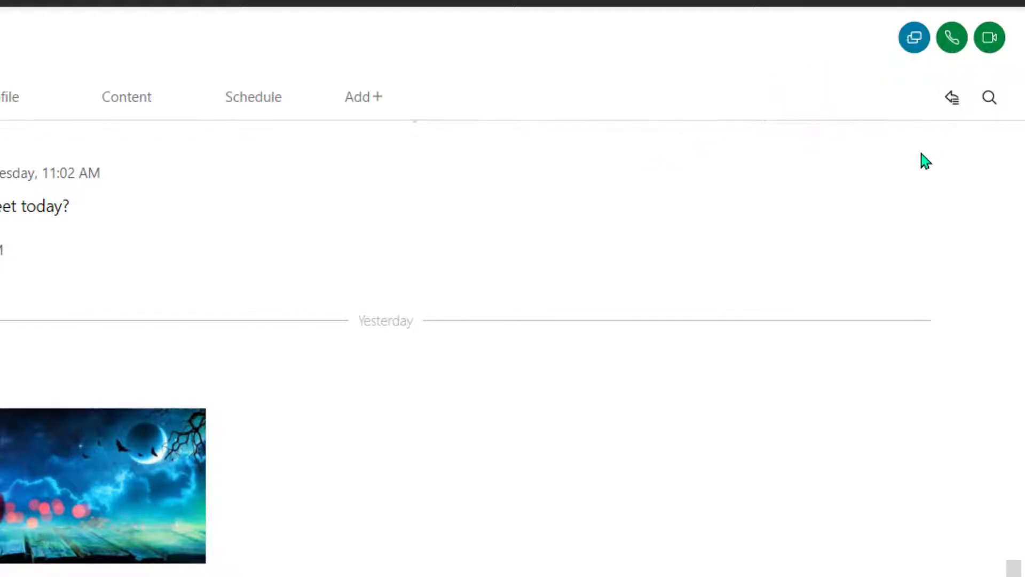
pyautogui.hscroll(-3)
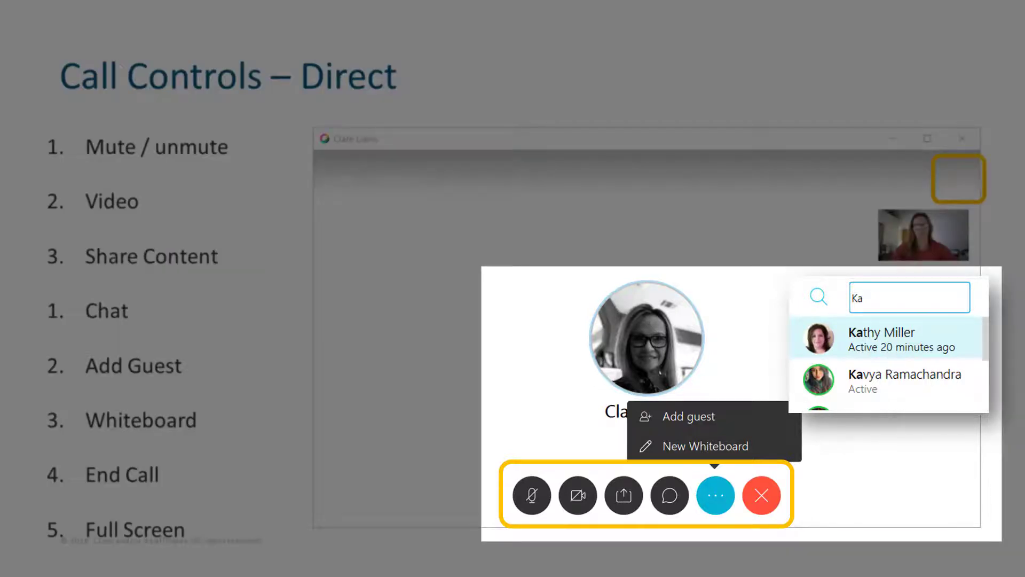
# Walk through the call control bar: mute, video, share, add guest, whiteboard
pyautogui.click(532, 495)
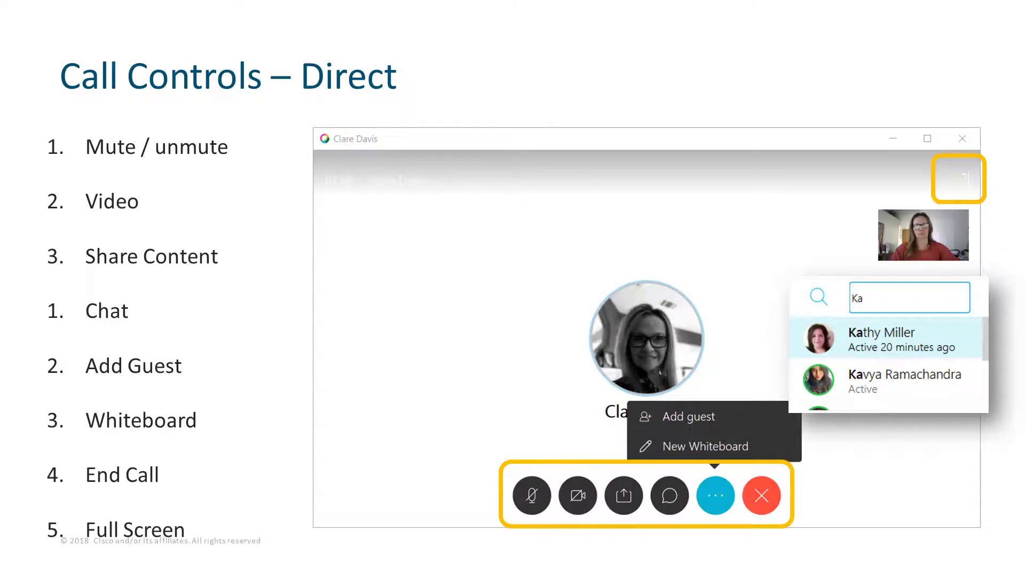
pyautogui.click(623, 495)
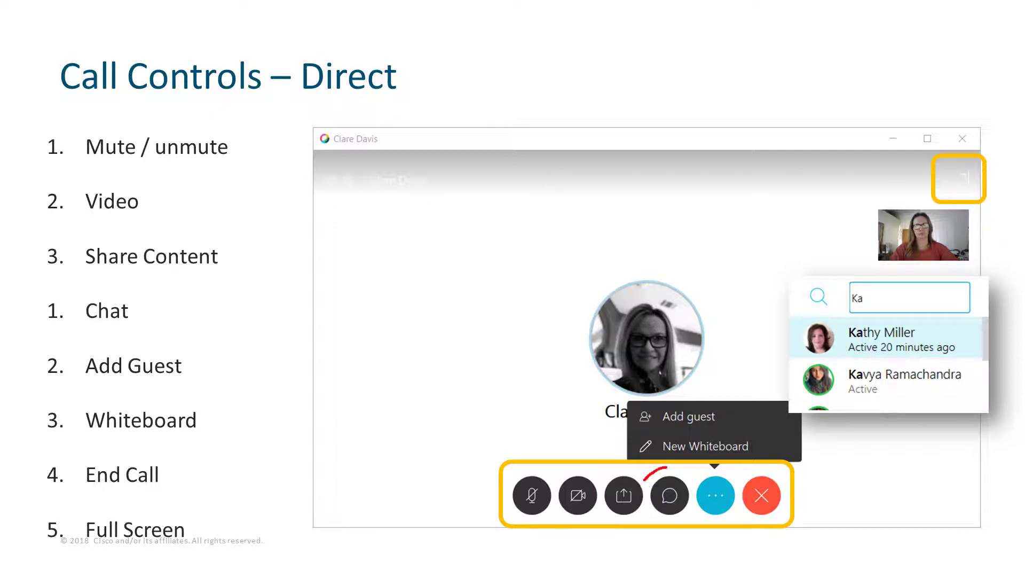
pyautogui.click(670, 495)
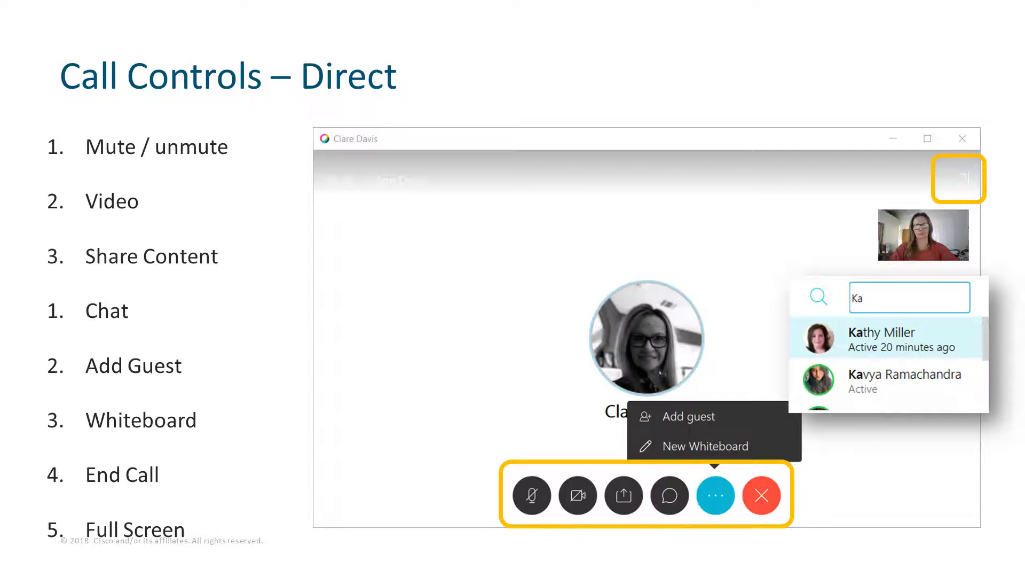
pyautogui.click(715, 495)
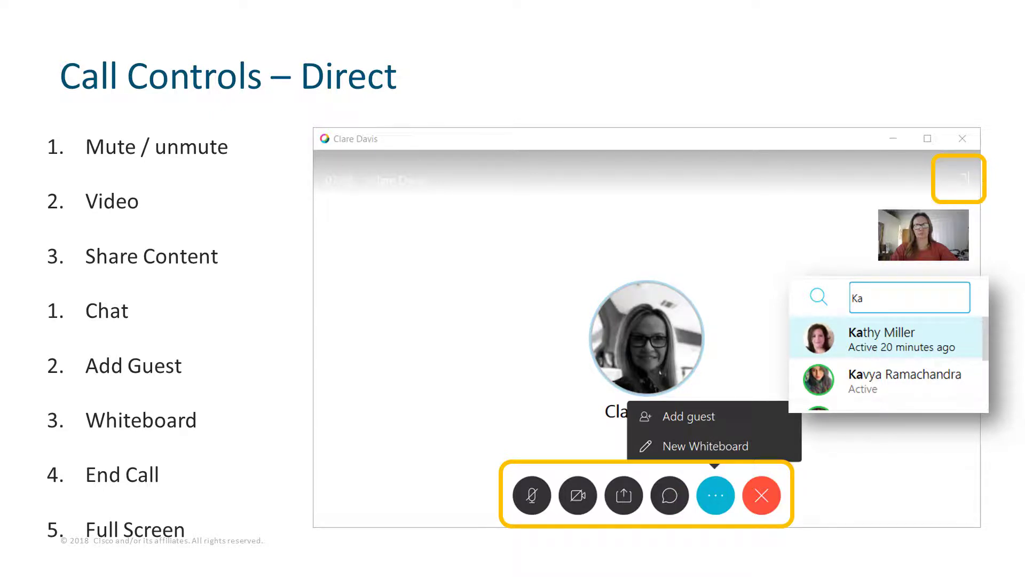
pyautogui.click(761, 495)
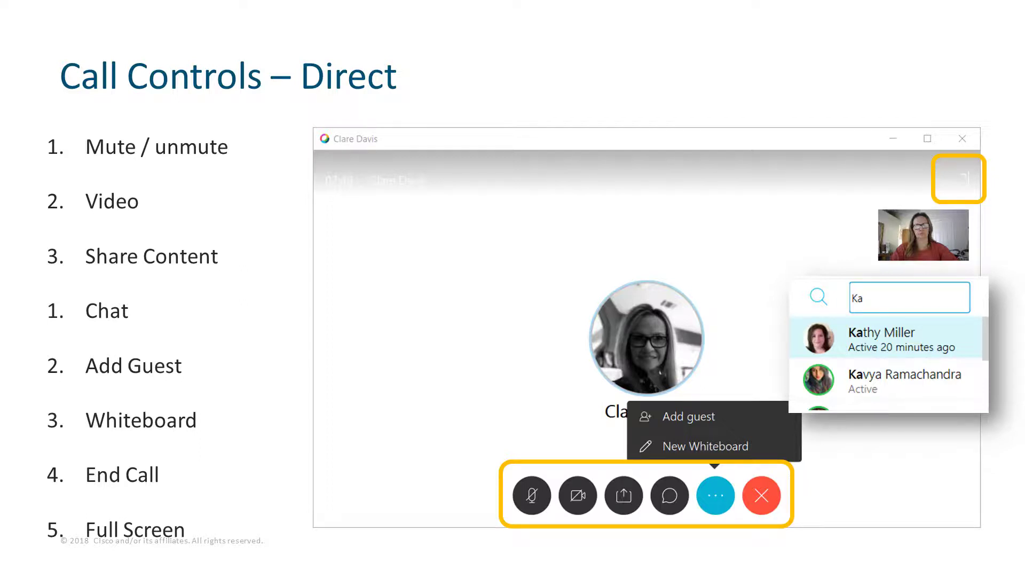
# Show the Meeting Controls slide, then return to the Webex Teams one-to-one conversation
pyautogui.press('Right')
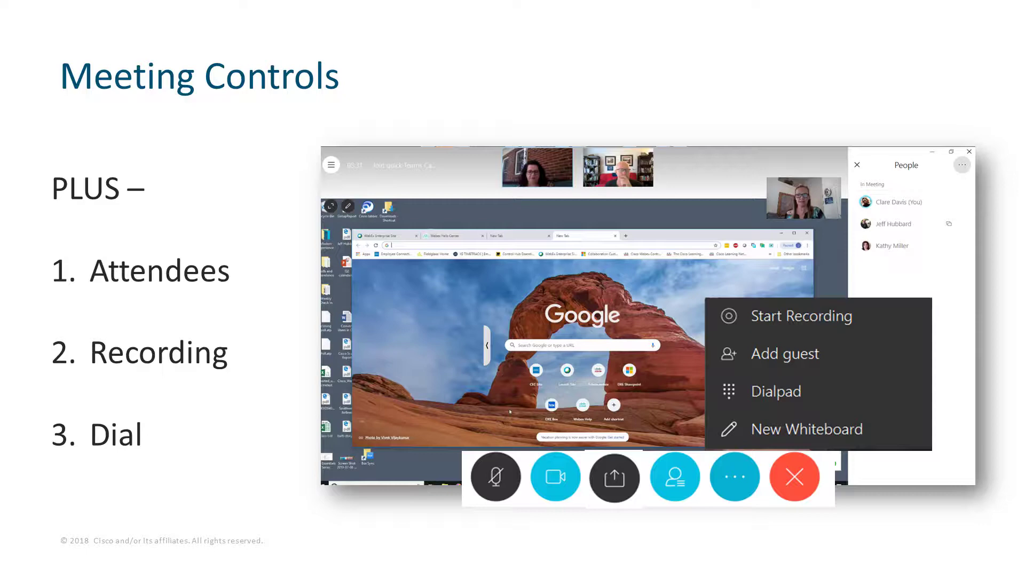
pyautogui.click(673, 476)
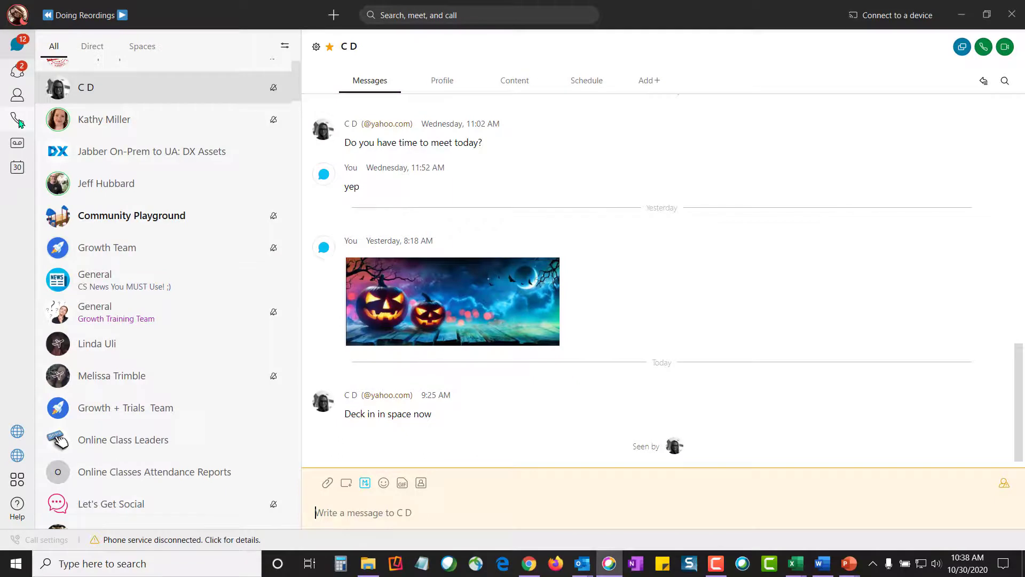
pyautogui.moveTo(16, 119)
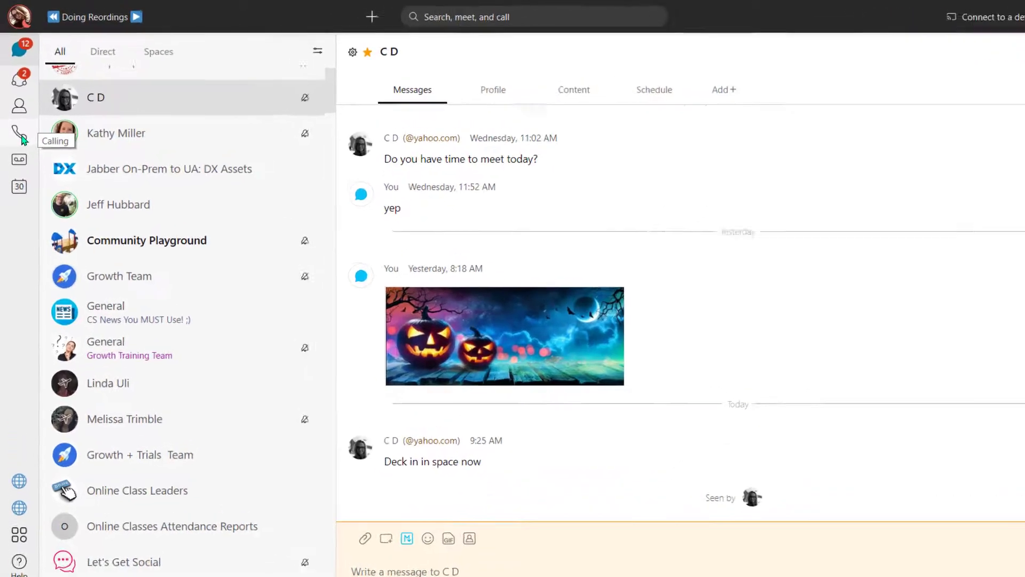
# Show the Calling section with call history and the dial pad
pyautogui.click(19, 121)
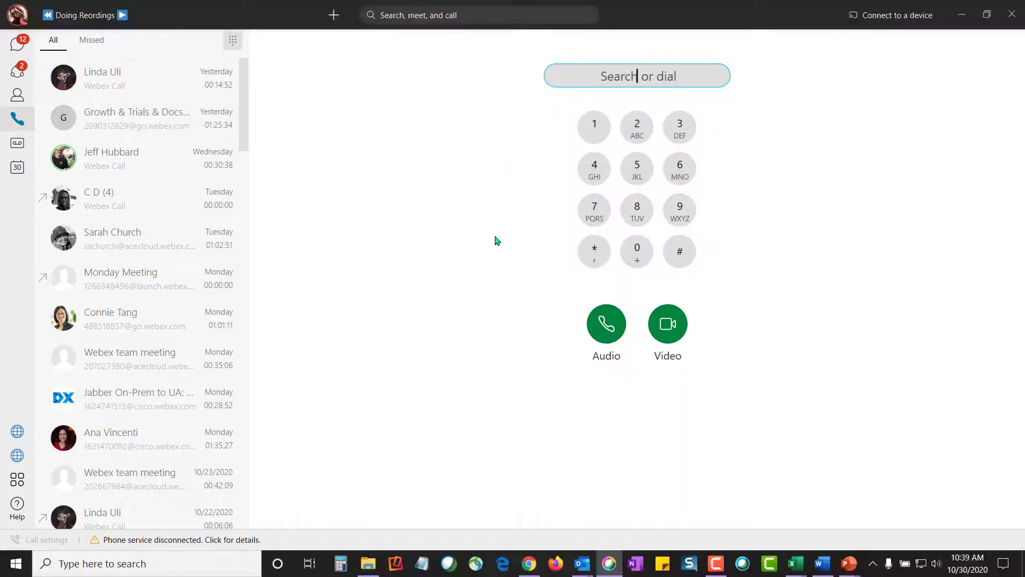
# Go back to Messaging and open the + new-item menu
pyautogui.click(636, 75)
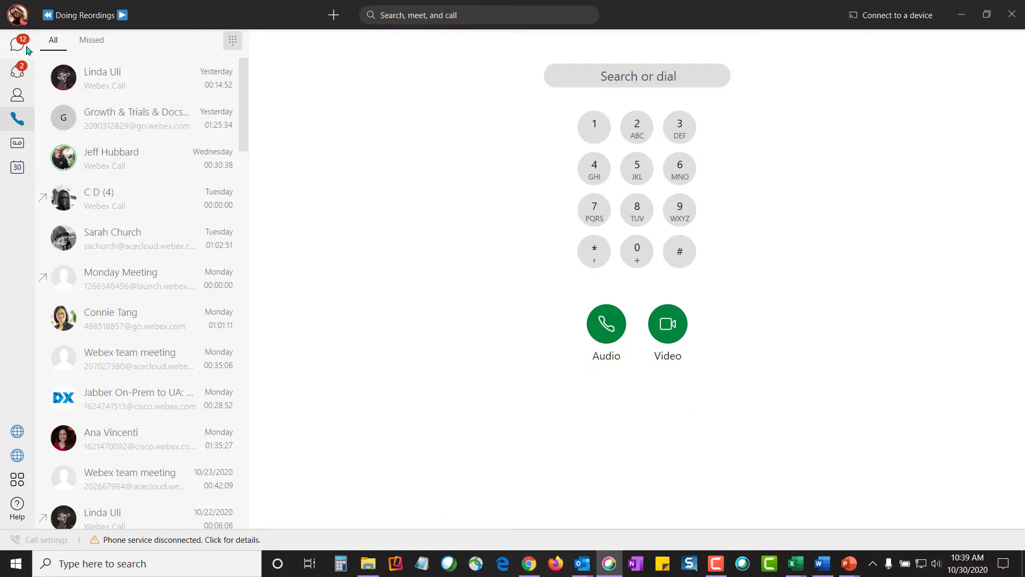
pyautogui.click(17, 40)
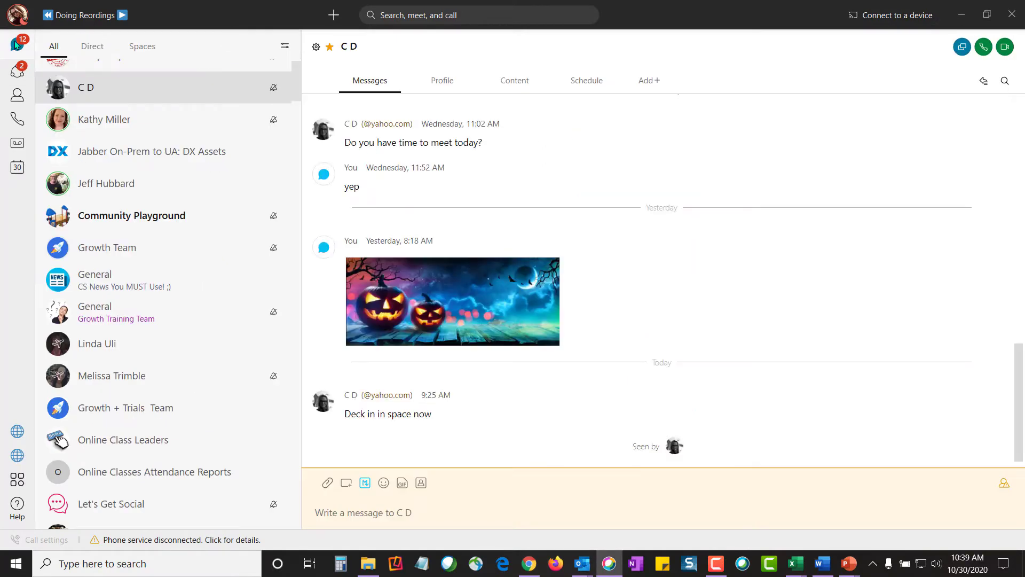
pyautogui.click(333, 14)
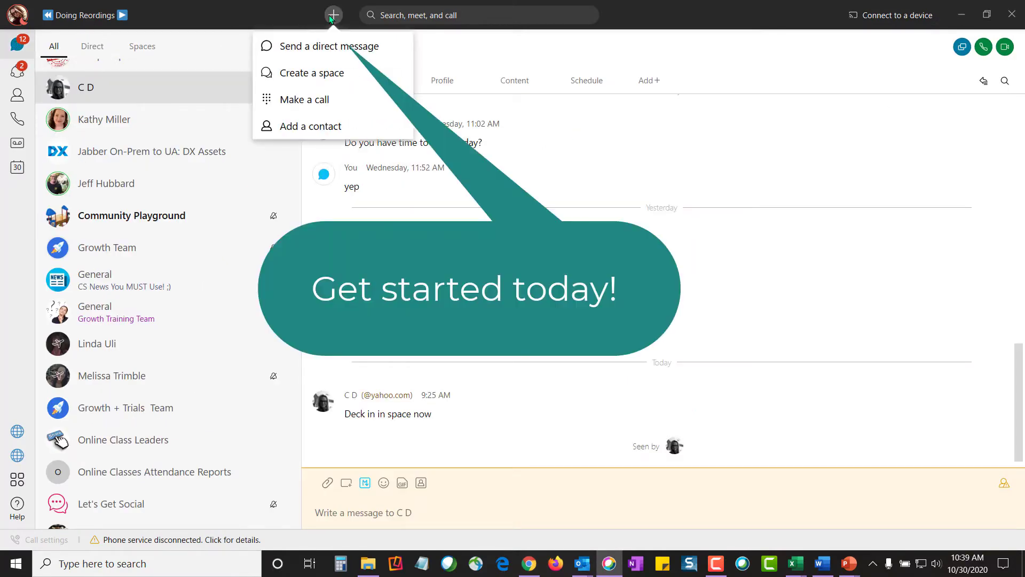